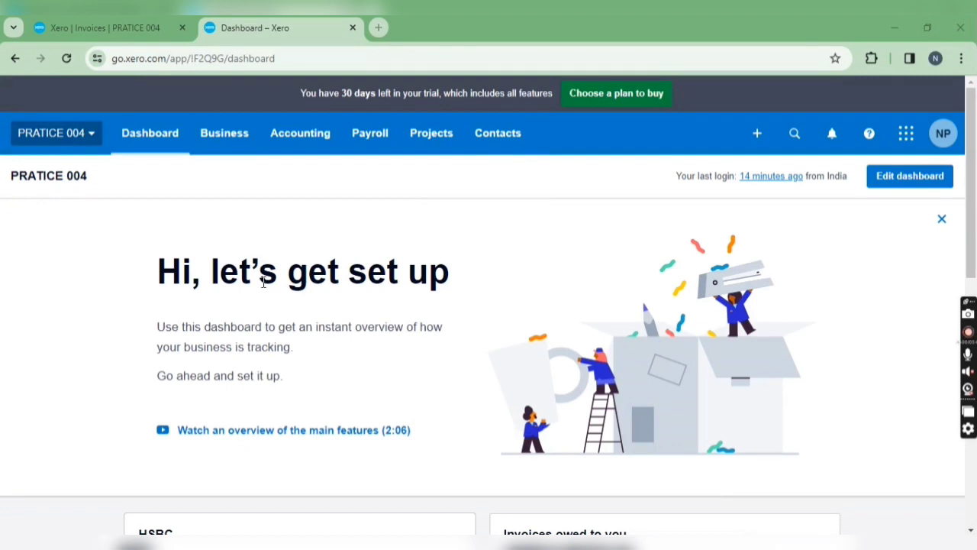
{"action": "mouse_move", "coordinate": [223, 257]}
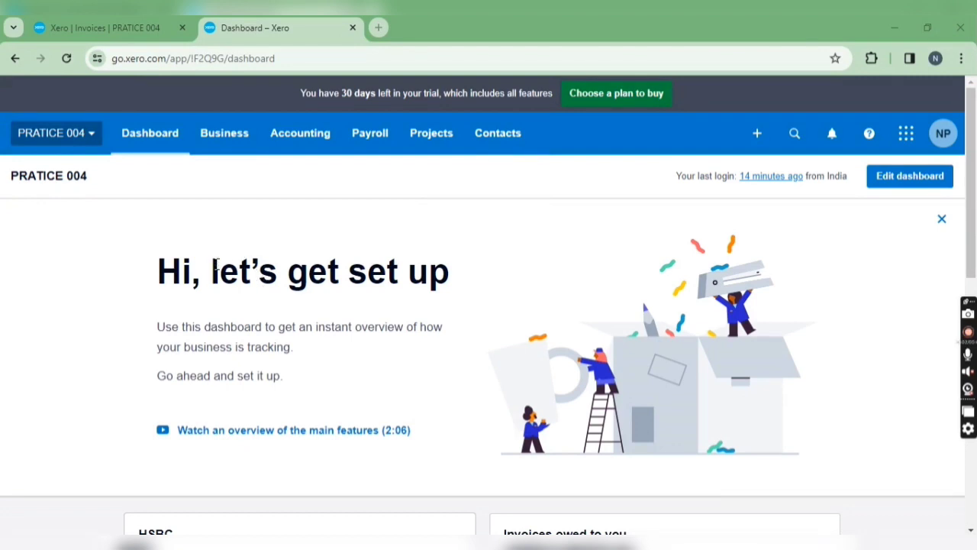
{"action": "mouse_move", "coordinate": [119, 275]}
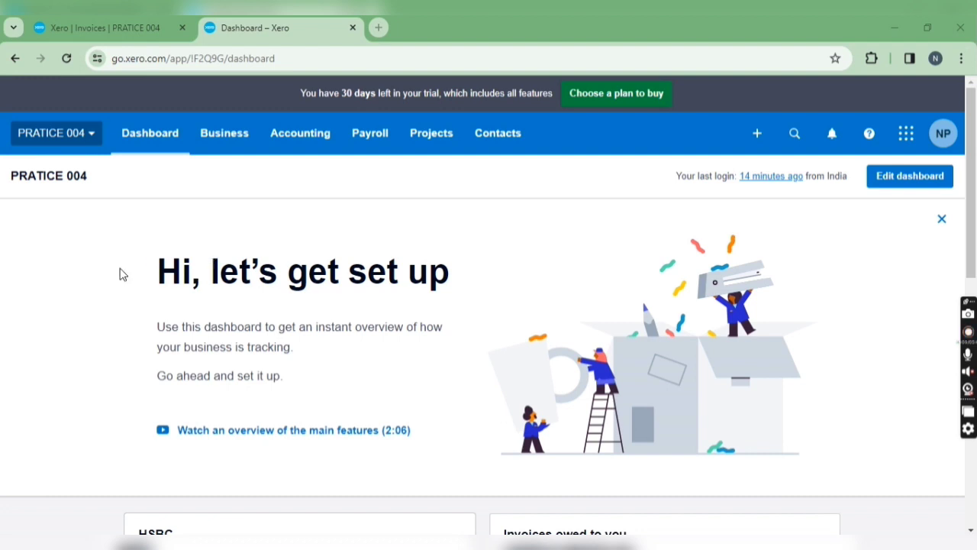
Show the four invoices awaiting payment totalling 1,230.00 GBP.
{"action": "left_click", "coordinate": [99, 27]}
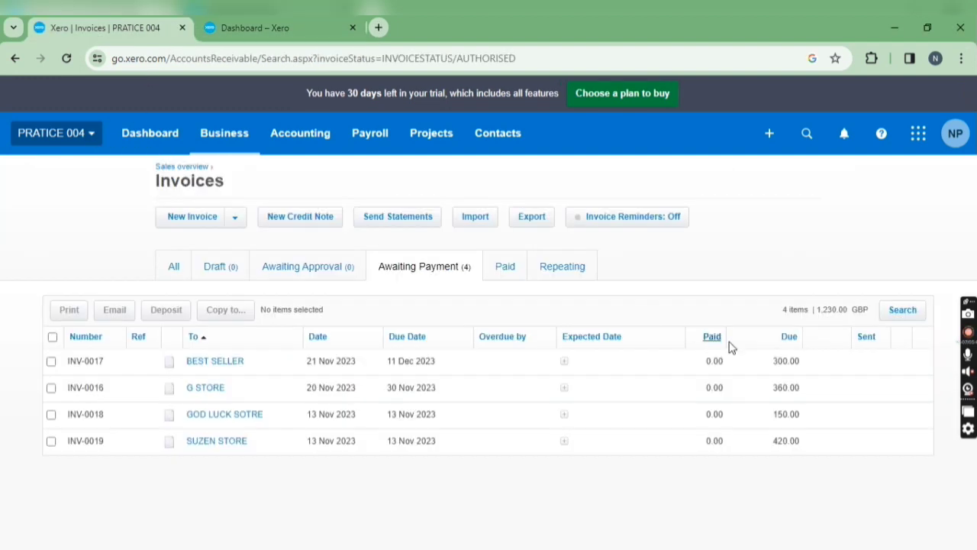
{"action": "mouse_move", "coordinate": [771, 388]}
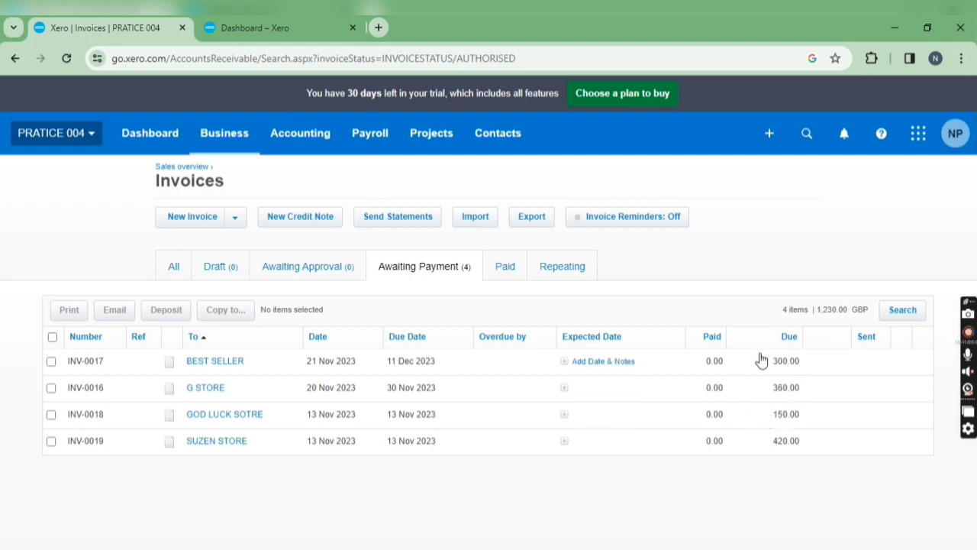
{"action": "mouse_move", "coordinate": [213, 361]}
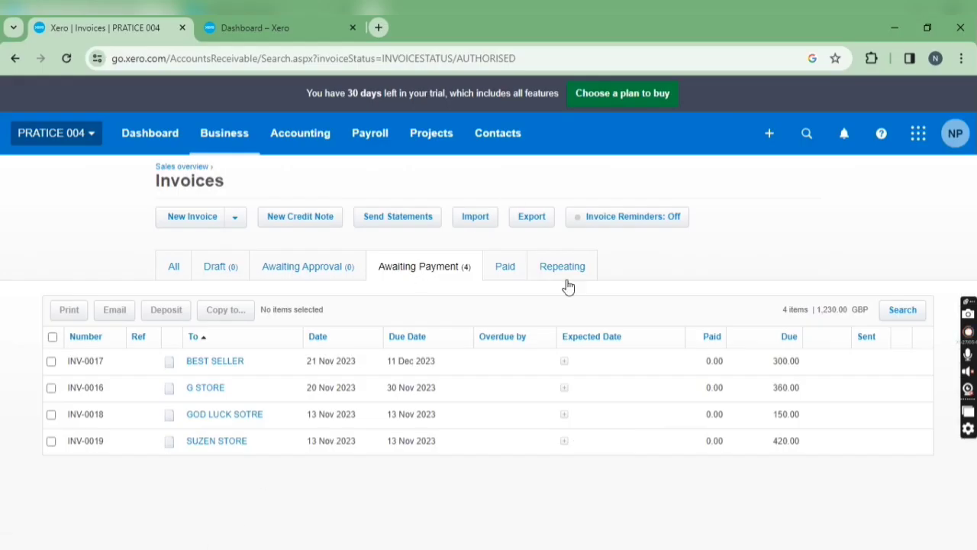
{"action": "mouse_move", "coordinate": [434, 400]}
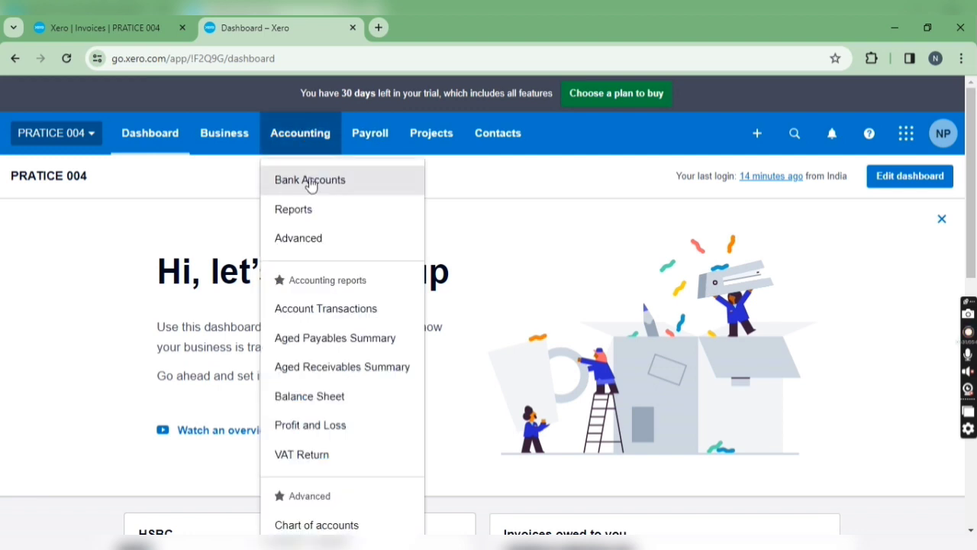
Import the statement template CSV into the HSBC account, bringing in its 20 statement lines.
{"action": "left_click", "coordinate": [310, 180]}
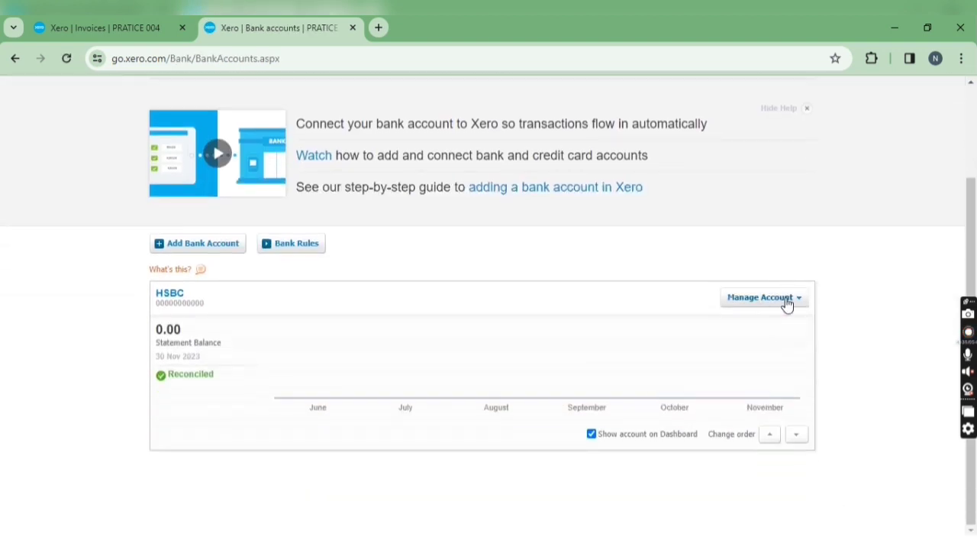
{"action": "left_click", "coordinate": [764, 297]}
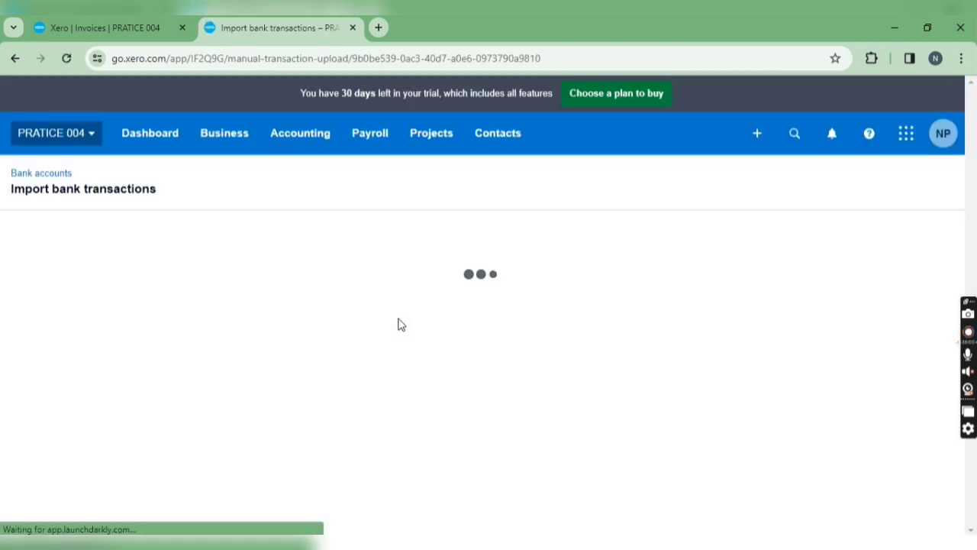
{"action": "mouse_move", "coordinate": [431, 397]}
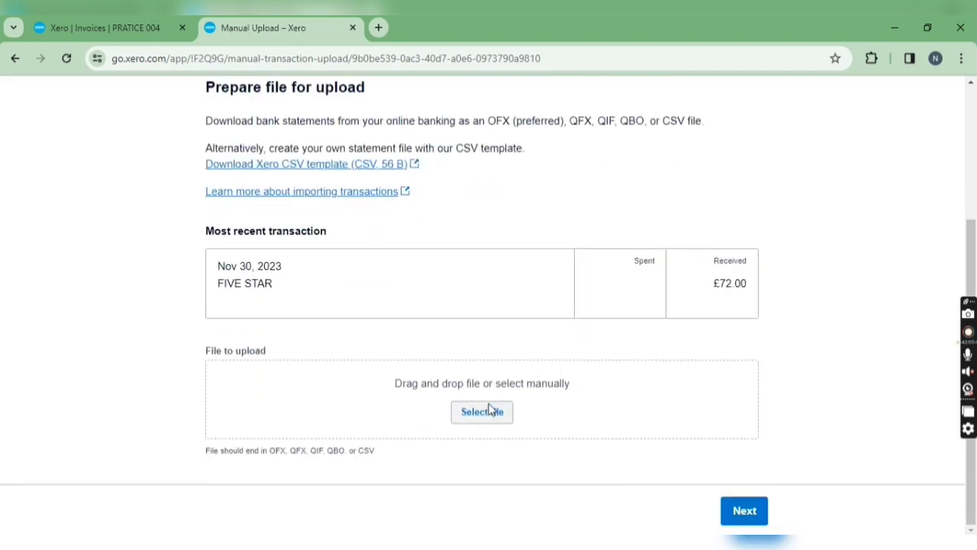
{"action": "left_click", "coordinate": [483, 413]}
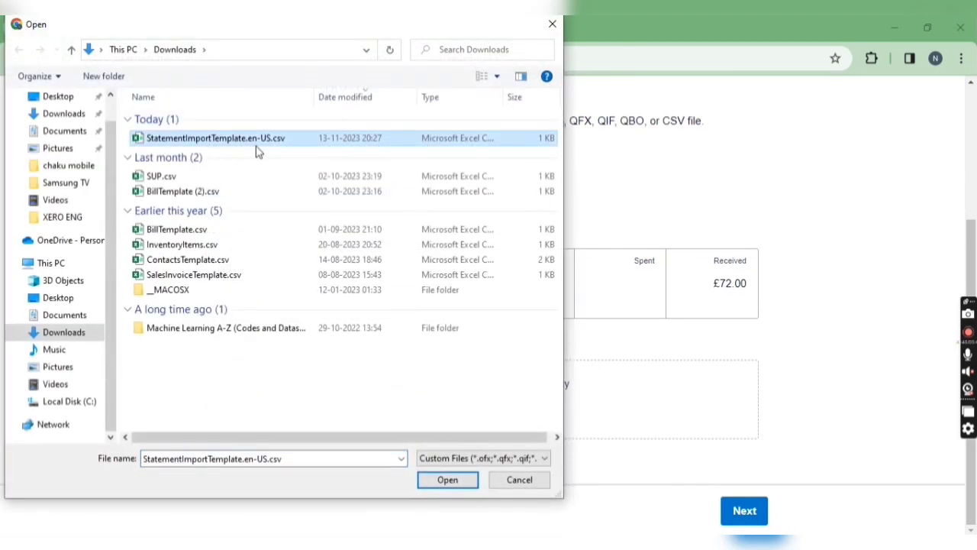
{"action": "left_click", "coordinate": [448, 479]}
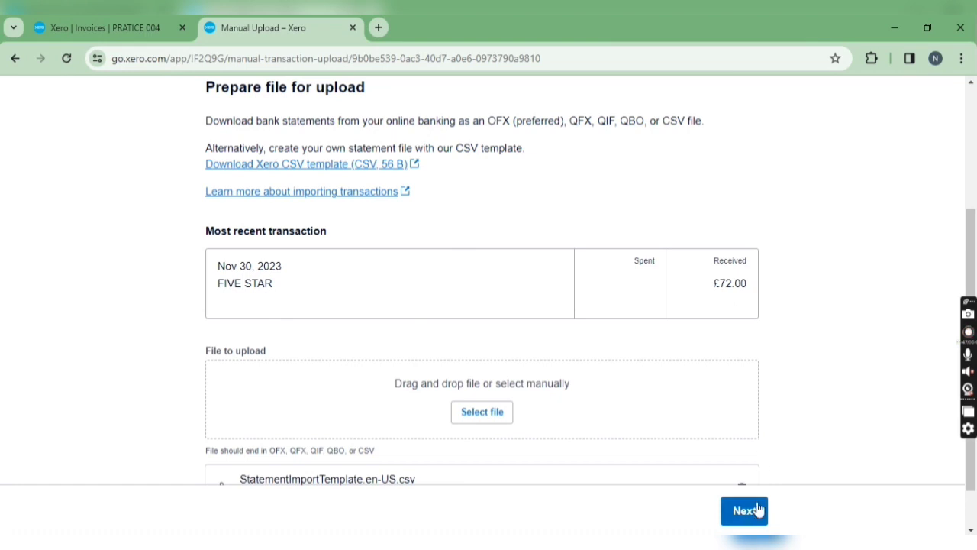
{"action": "left_click", "coordinate": [744, 510]}
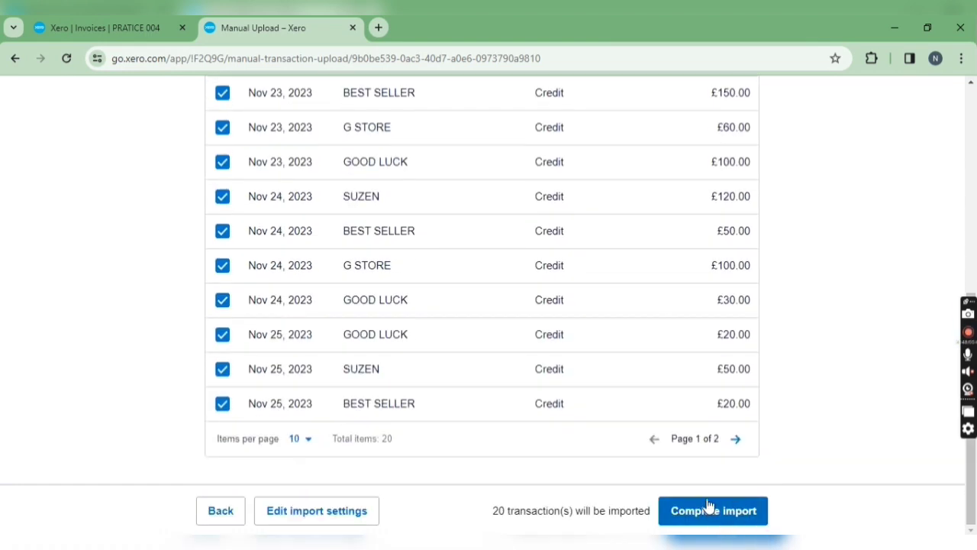
{"action": "left_click", "coordinate": [712, 510]}
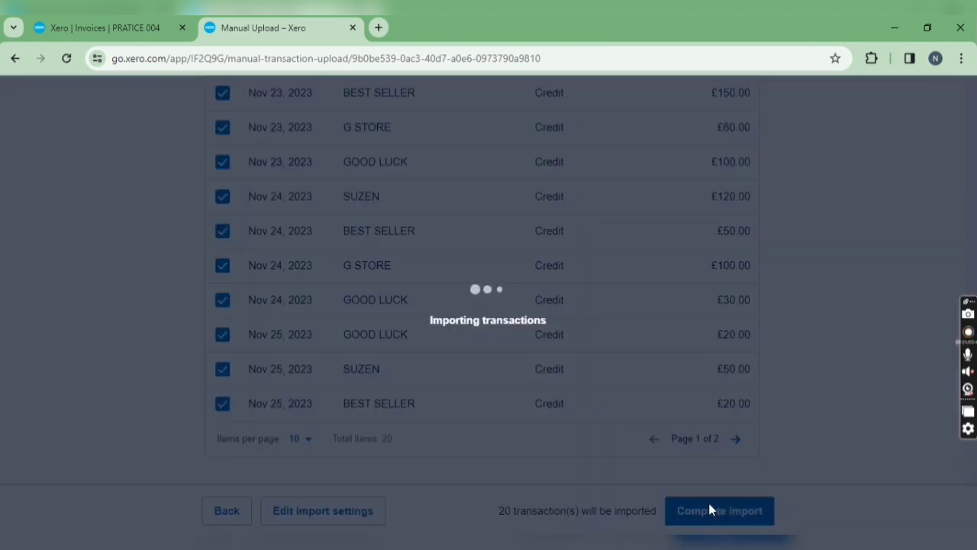
Use Find & Match on the 150.00 BEST SELLER line, swapping suggested INV-0018 for INV-0017.
{"action": "left_click", "coordinate": [718, 510]}
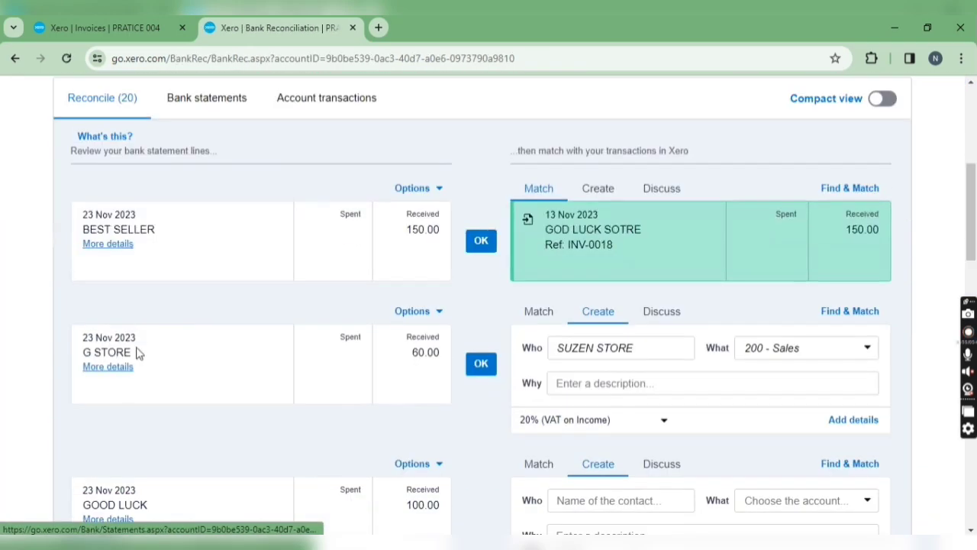
{"action": "mouse_move", "coordinate": [241, 345]}
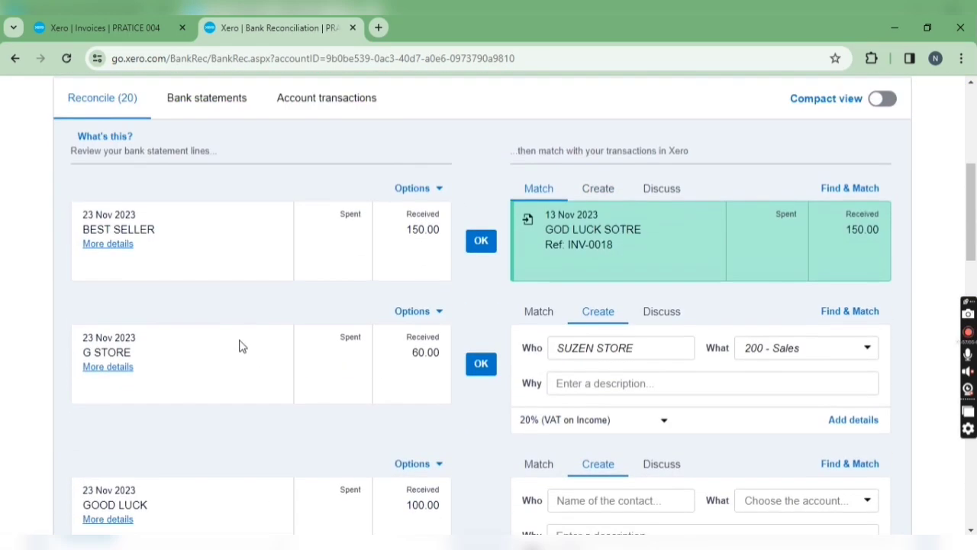
{"action": "scroll", "scroll_direction": "up", "scroll_amount": 3}
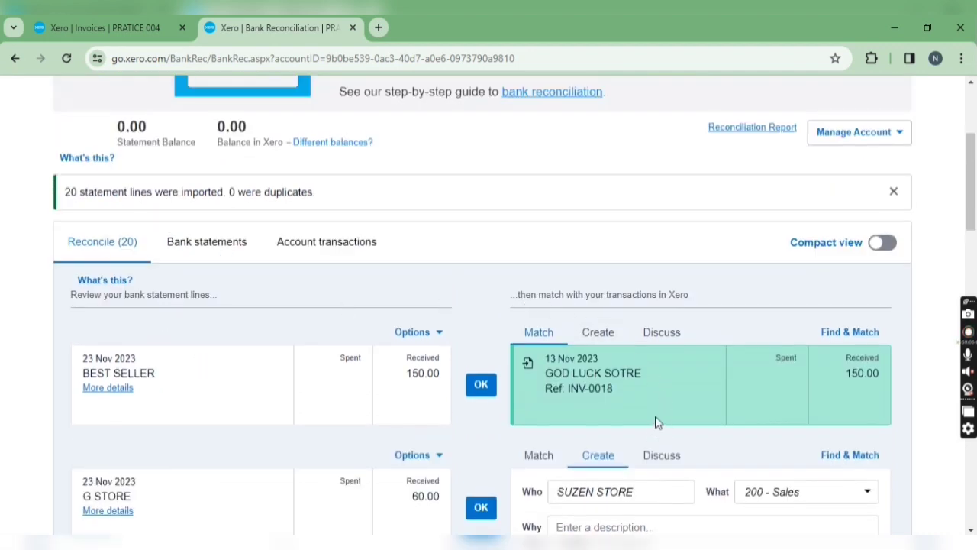
{"action": "mouse_move", "coordinate": [609, 405]}
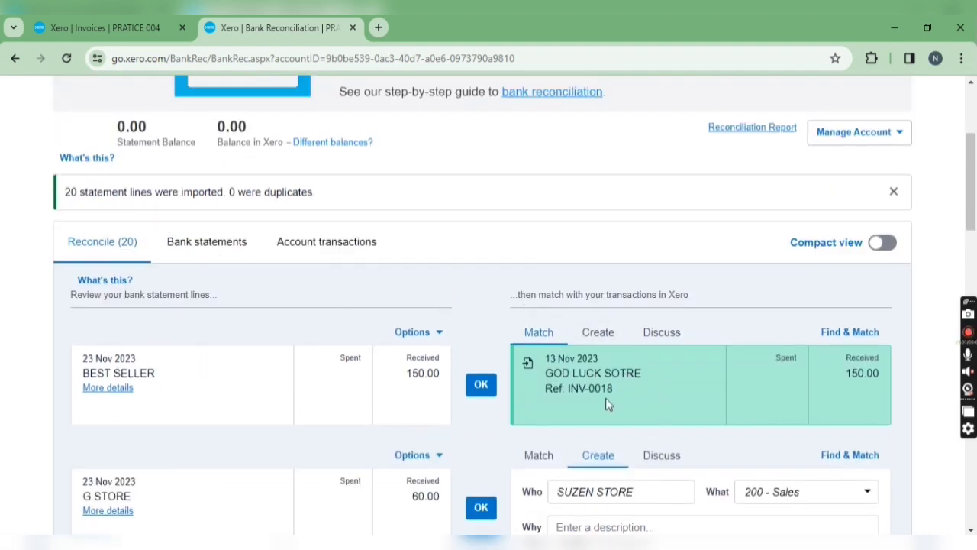
{"action": "mouse_move", "coordinate": [385, 389]}
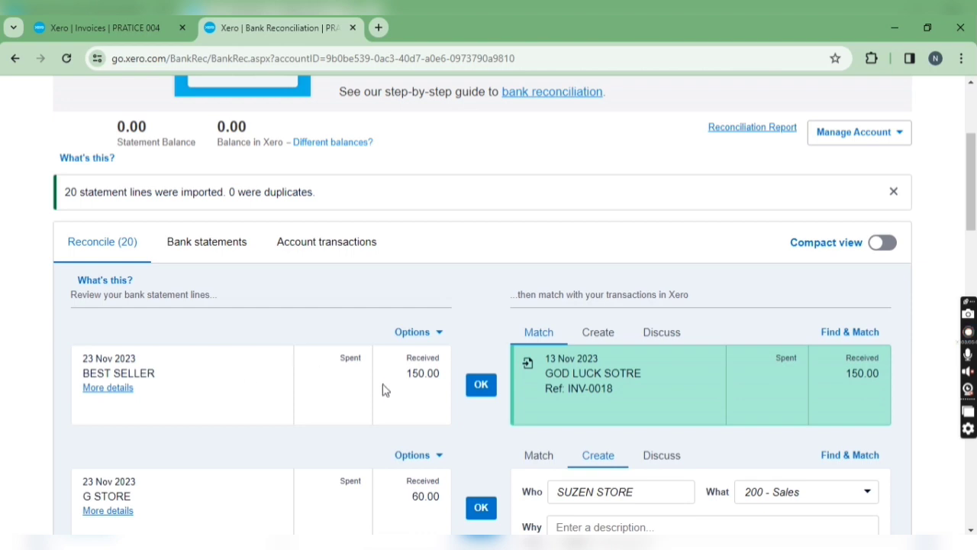
{"action": "mouse_move", "coordinate": [773, 384]}
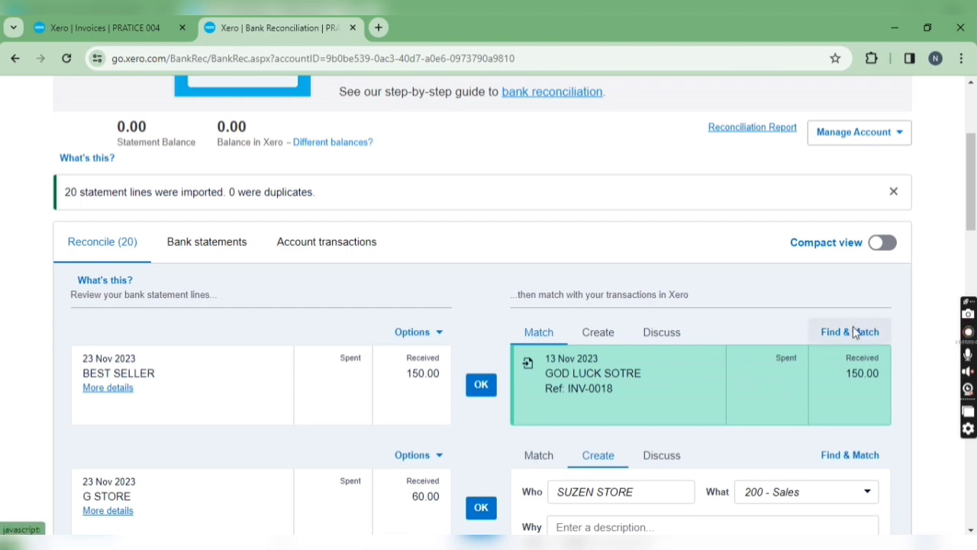
{"action": "left_click", "coordinate": [849, 332]}
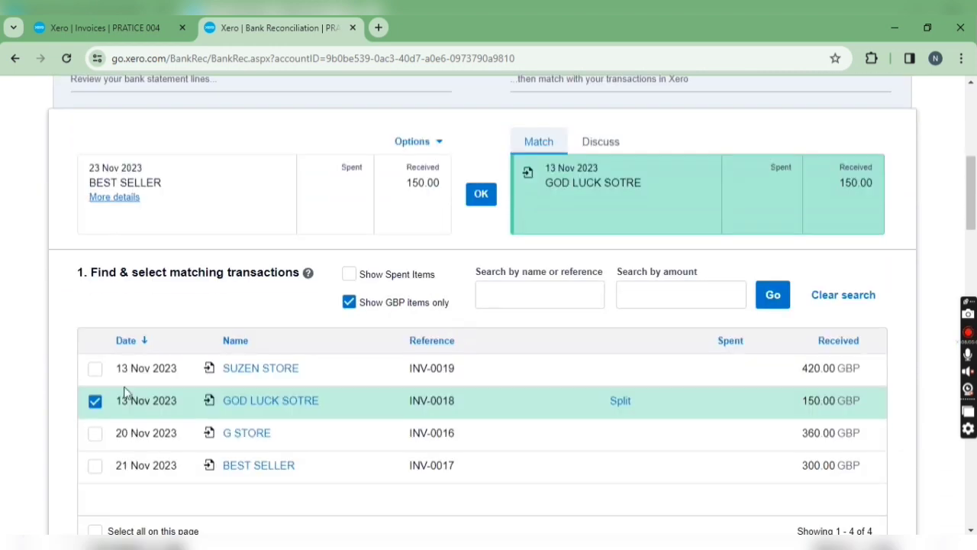
{"action": "left_click", "coordinate": [95, 400]}
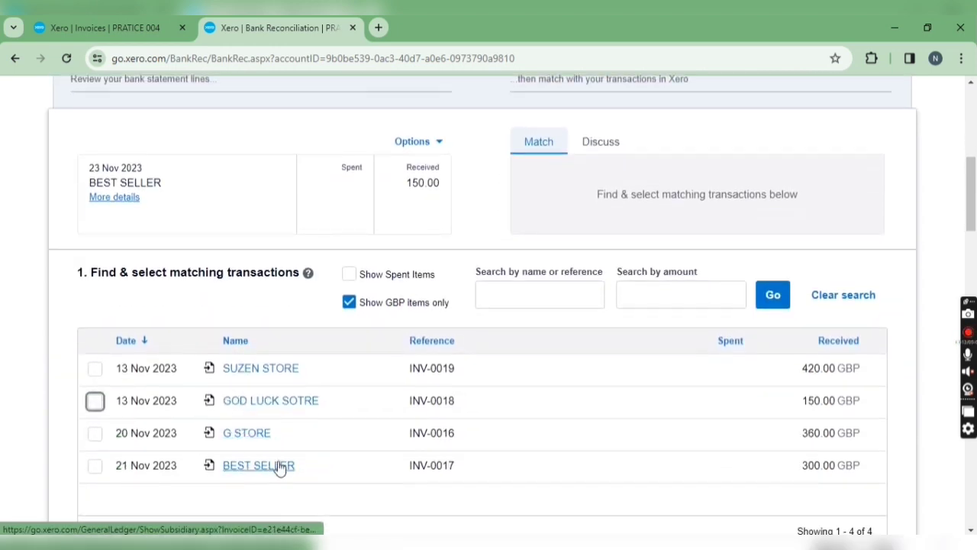
{"action": "left_click", "coordinate": [95, 466]}
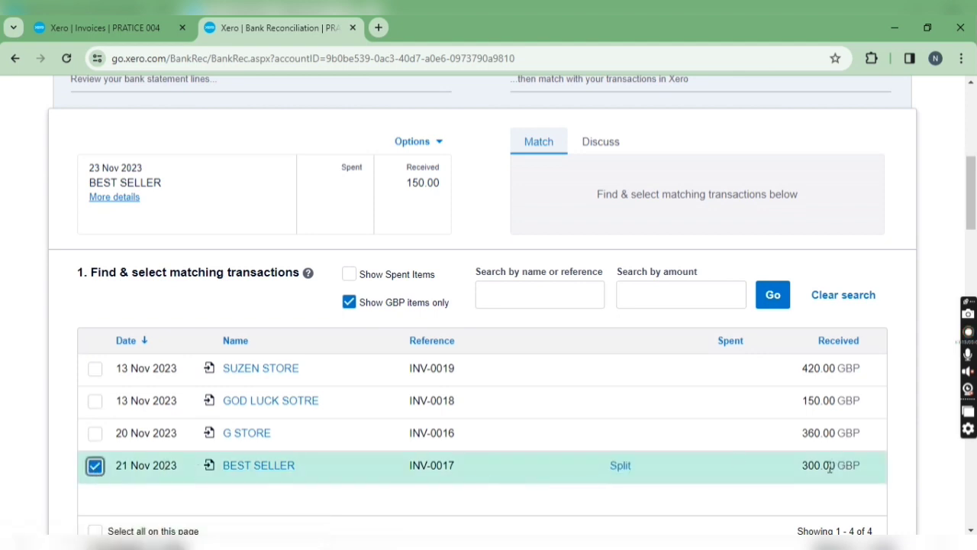
{"action": "mouse_move", "coordinate": [403, 214]}
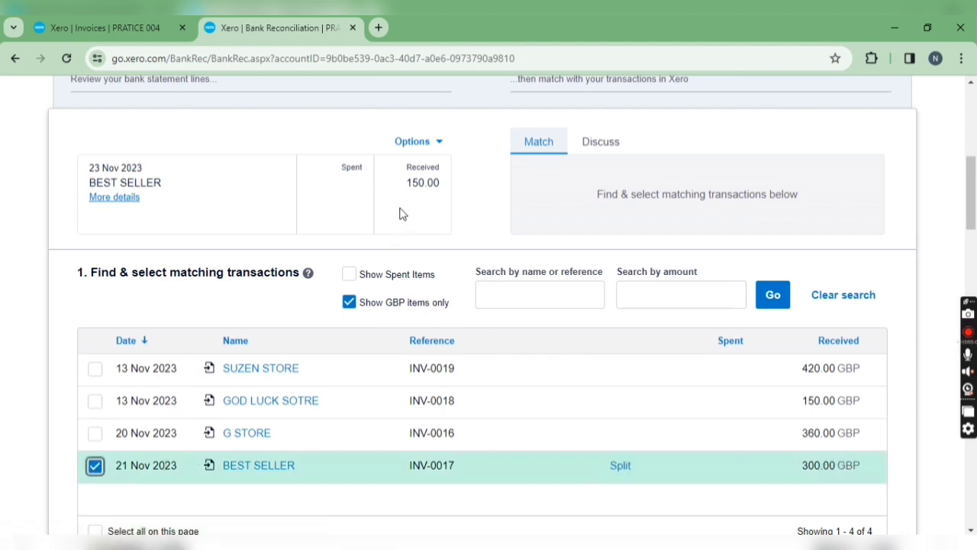
Split a 150.00 part payment from INV-0017 so the totals match.
{"action": "left_click", "coordinate": [620, 465]}
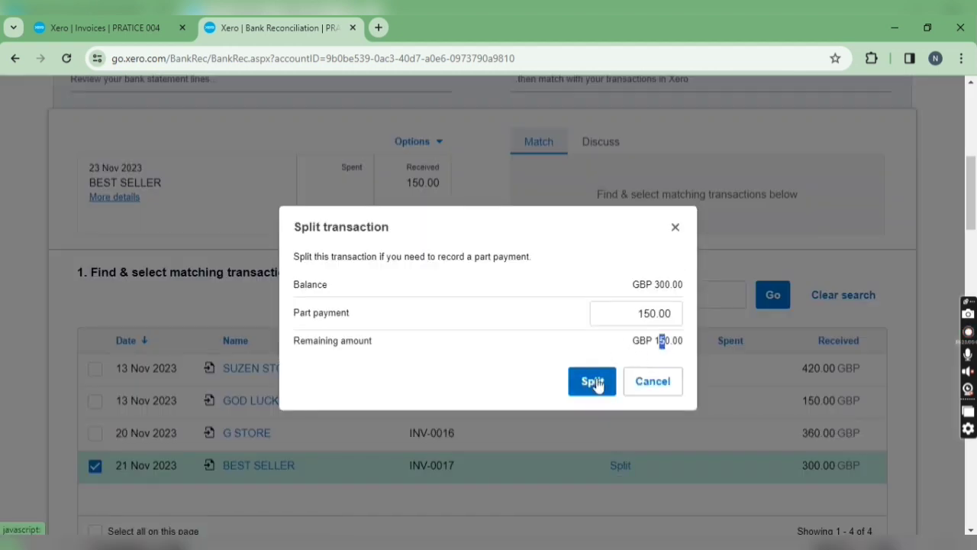
{"action": "left_click", "coordinate": [592, 382]}
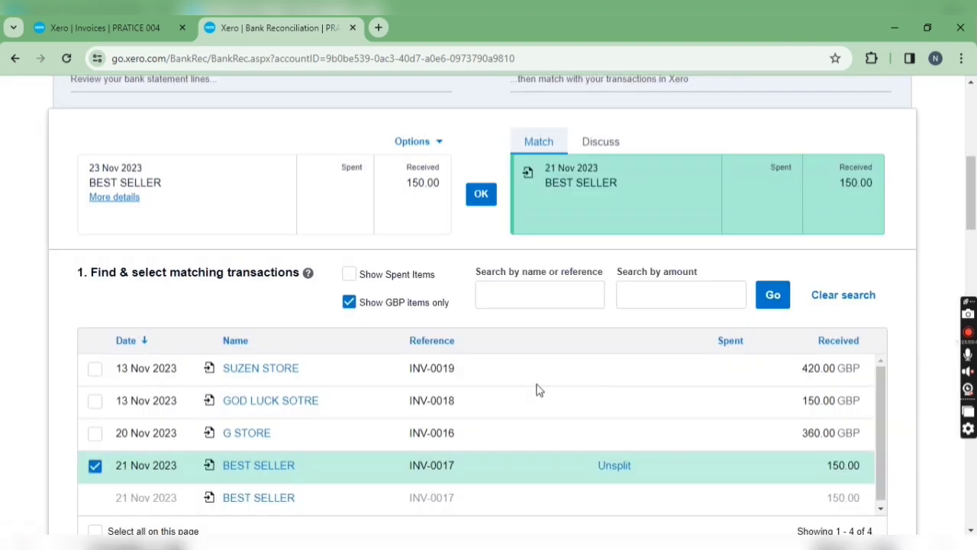
{"action": "scroll", "scroll_direction": "down", "scroll_amount": 3}
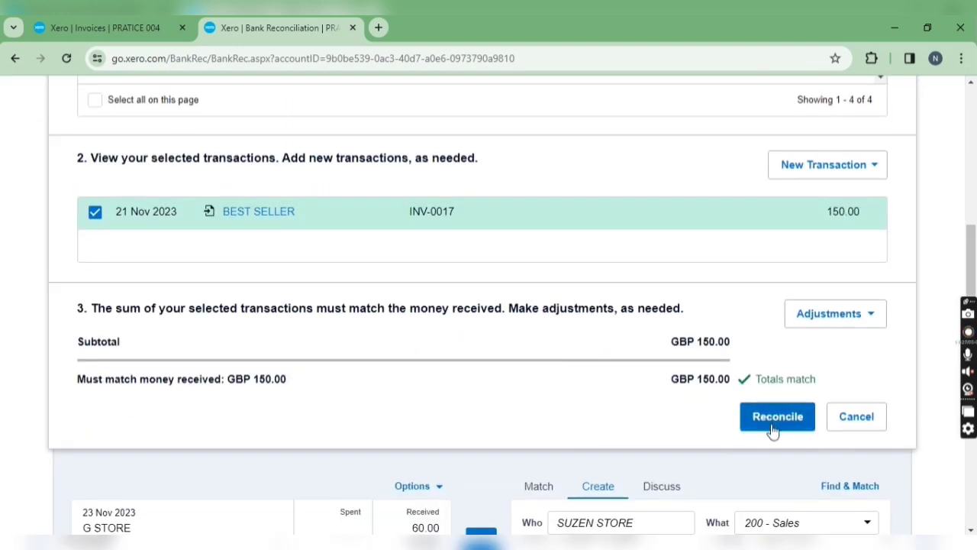
Reconcile the 150.00 BEST SELLER line with its part payment.
{"action": "left_click", "coordinate": [778, 416]}
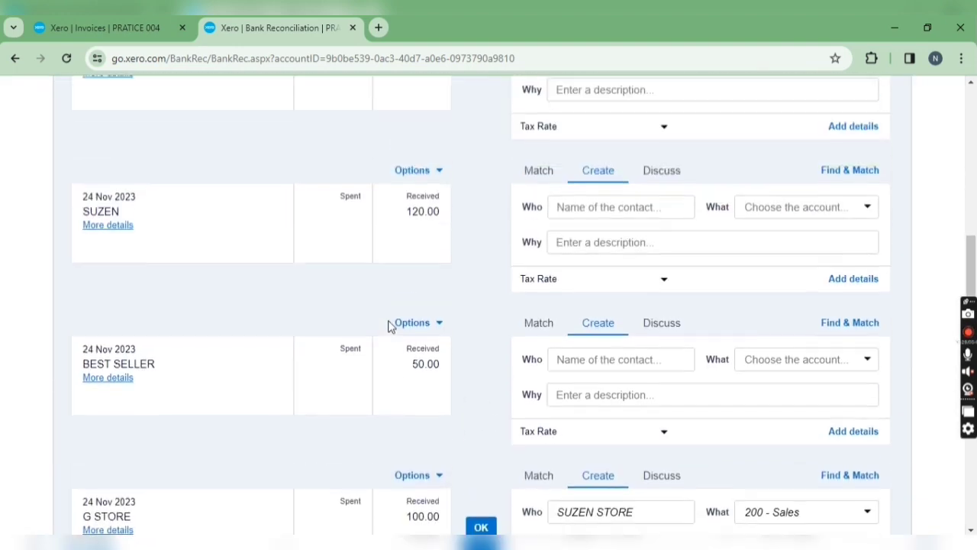
{"action": "scroll", "scroll_direction": "up", "scroll_amount": 3}
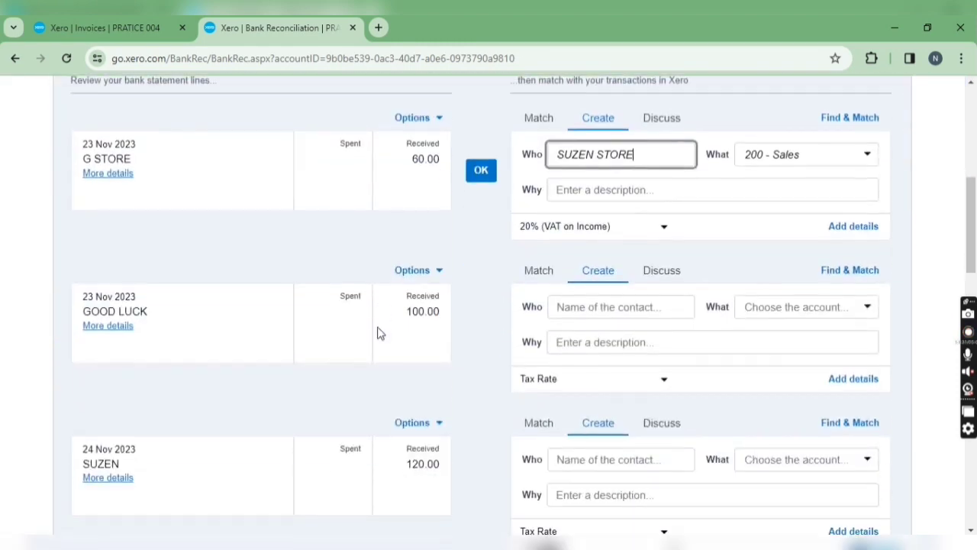
{"action": "scroll", "scroll_direction": "down", "scroll_amount": 3}
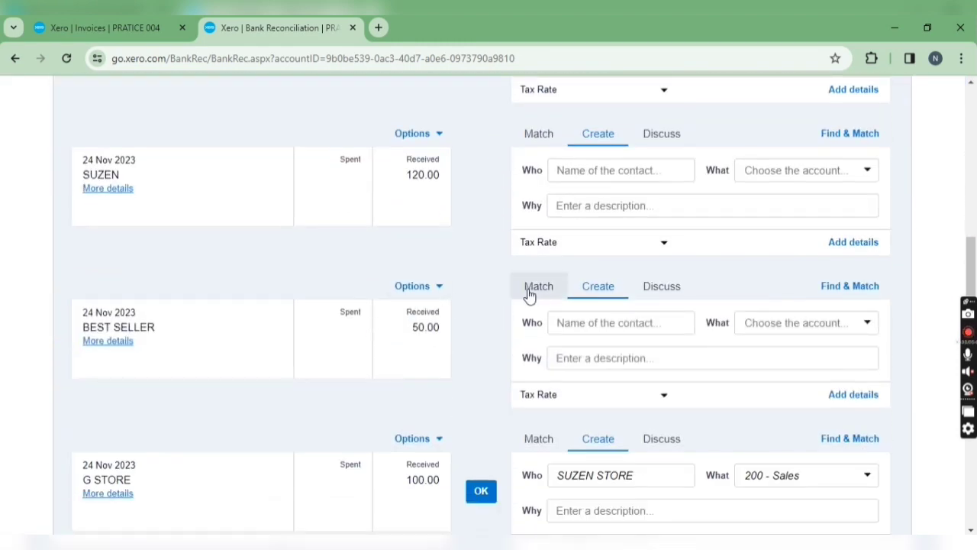
Match the 50.00 BEST SELLER receipt to INV-0017 as a 50.00 part payment split.
{"action": "left_click", "coordinate": [538, 286]}
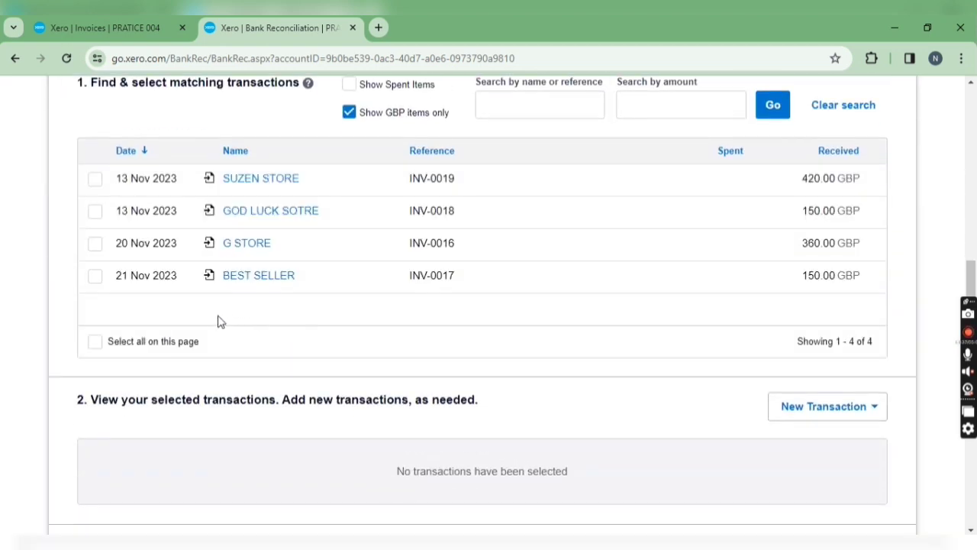
{"action": "mouse_move", "coordinate": [98, 278]}
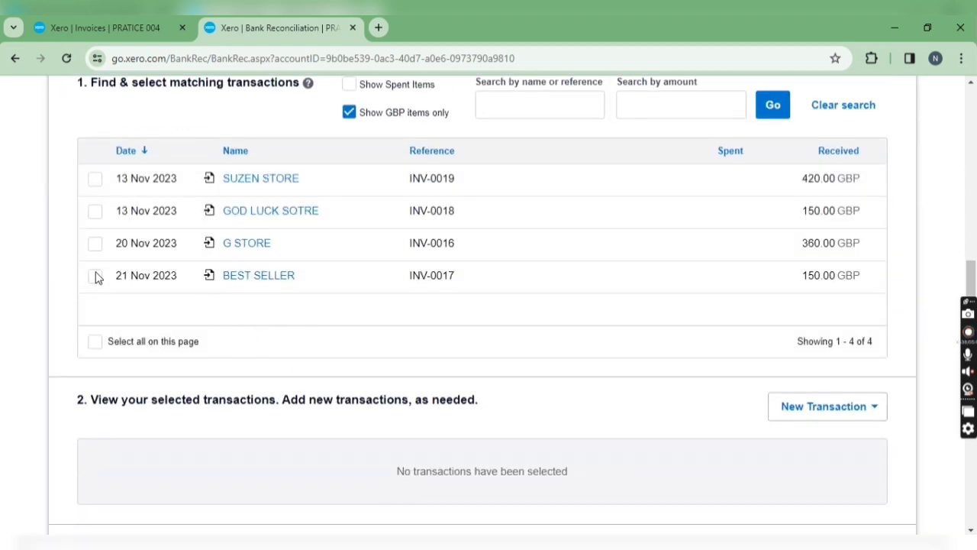
{"action": "left_click", "coordinate": [95, 275]}
{"action": "type", "text": "50"}
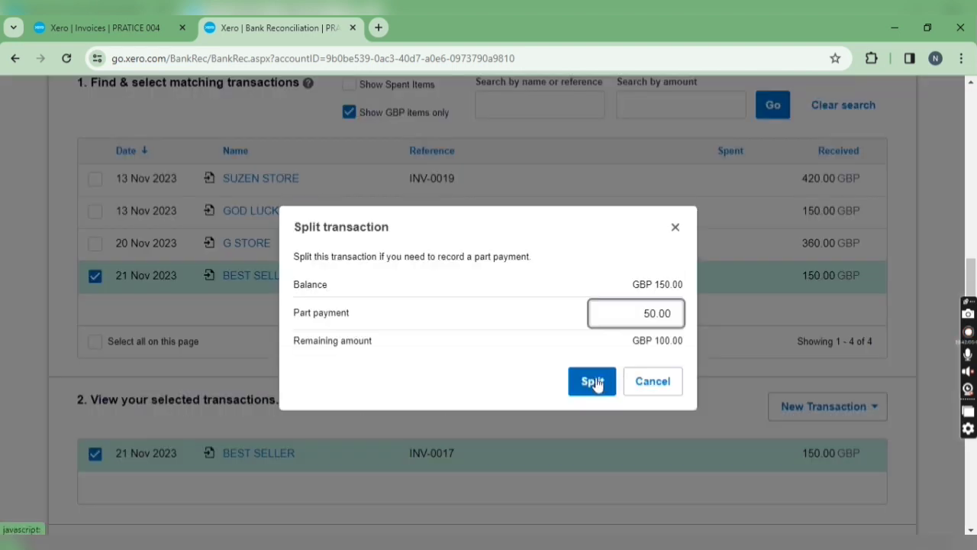
{"action": "left_click", "coordinate": [592, 381]}
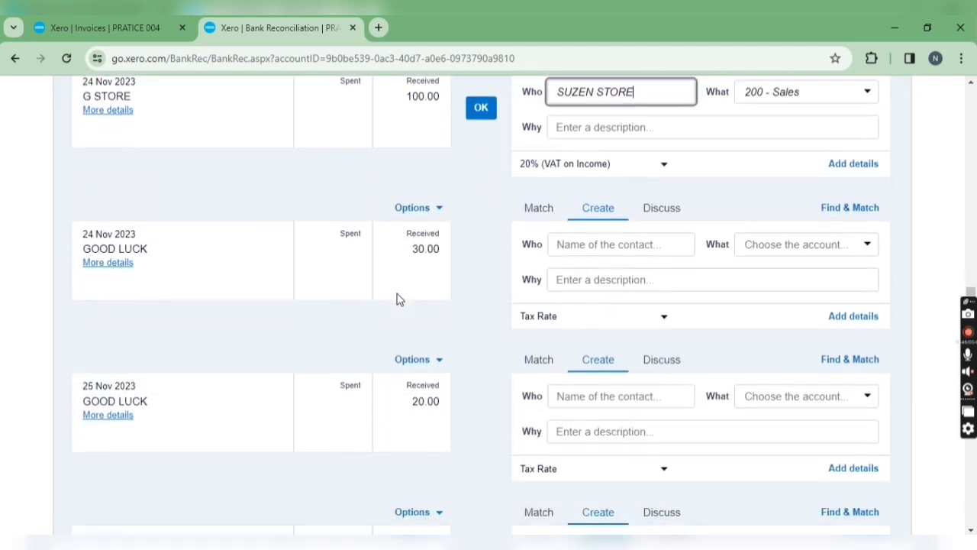
{"action": "scroll", "scroll_direction": "down", "scroll_amount": 3}
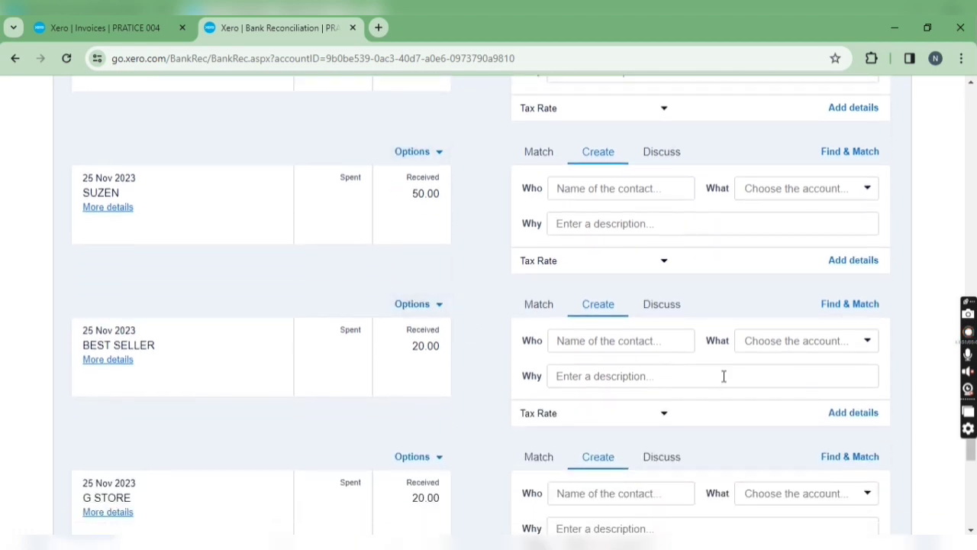
Match the 20.00 BEST SELLER receipt to INV-0017 as a 20.00 part payment split.
{"action": "left_click", "coordinate": [538, 304]}
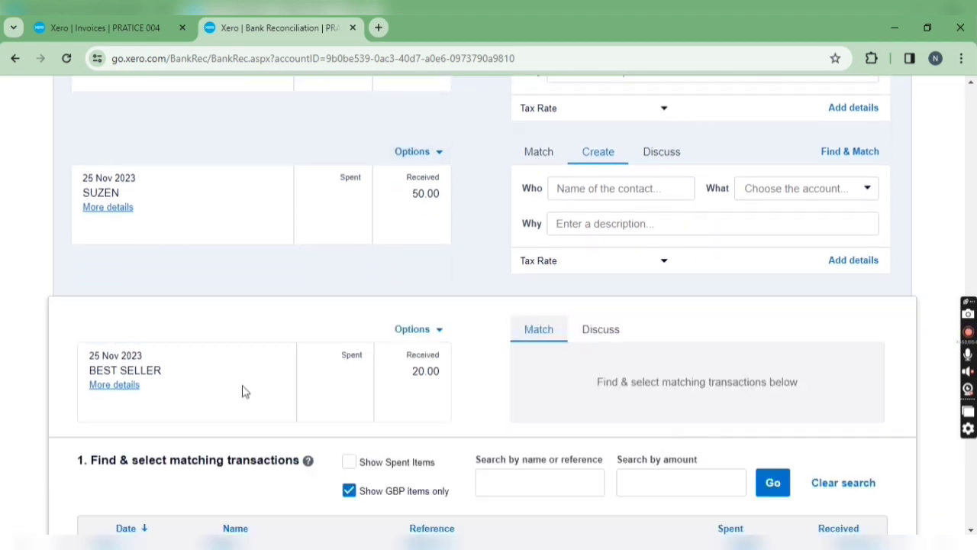
{"action": "scroll", "scroll_direction": "down", "scroll_amount": 3}
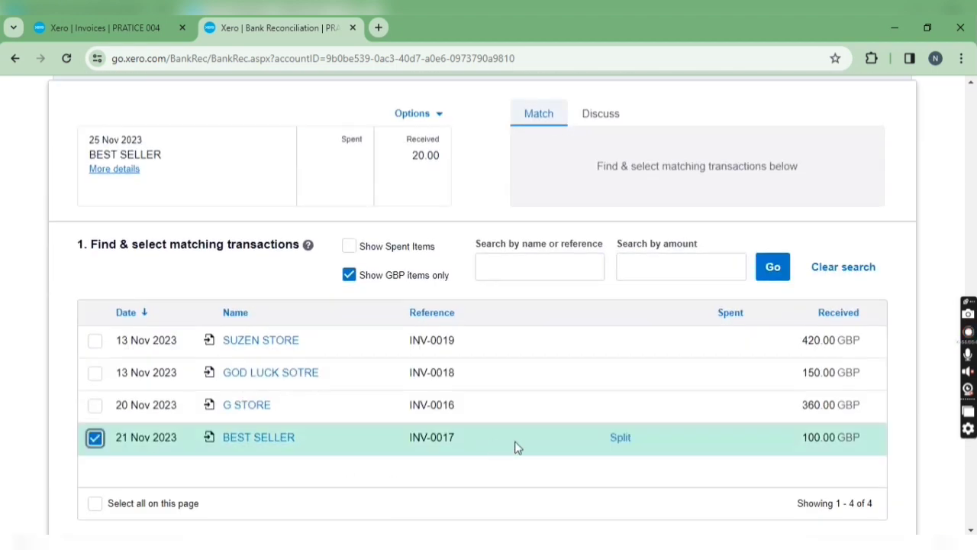
{"action": "left_click", "coordinate": [620, 436]}
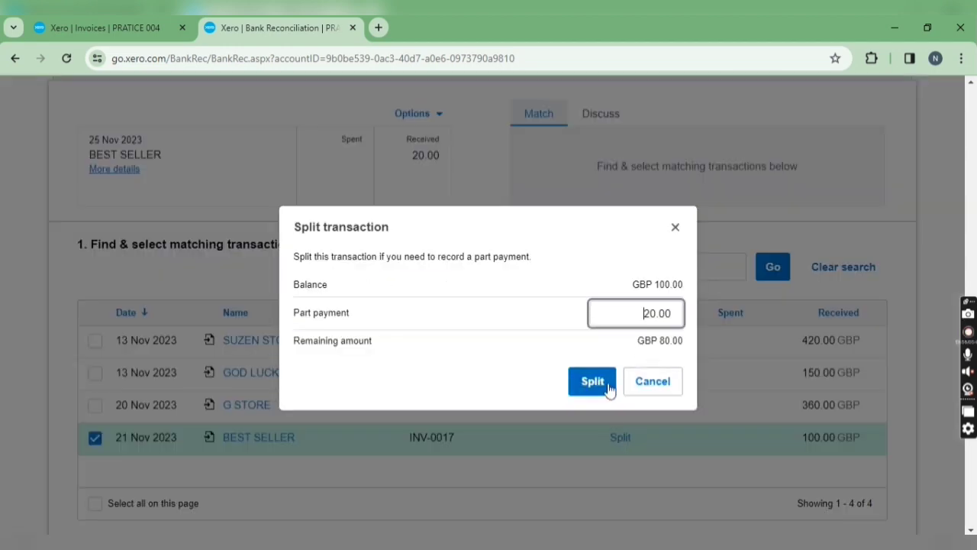
{"action": "left_click", "coordinate": [592, 381]}
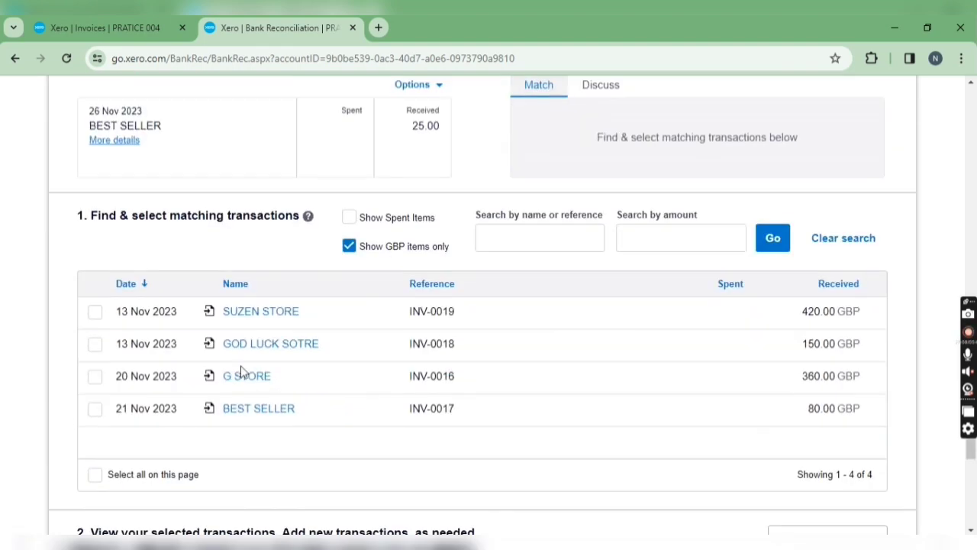
Match the 26 Nov 25.00 BEST SELLER receipt to INV-0017 as a 25.00 part payment split.
{"action": "left_click", "coordinate": [95, 410]}
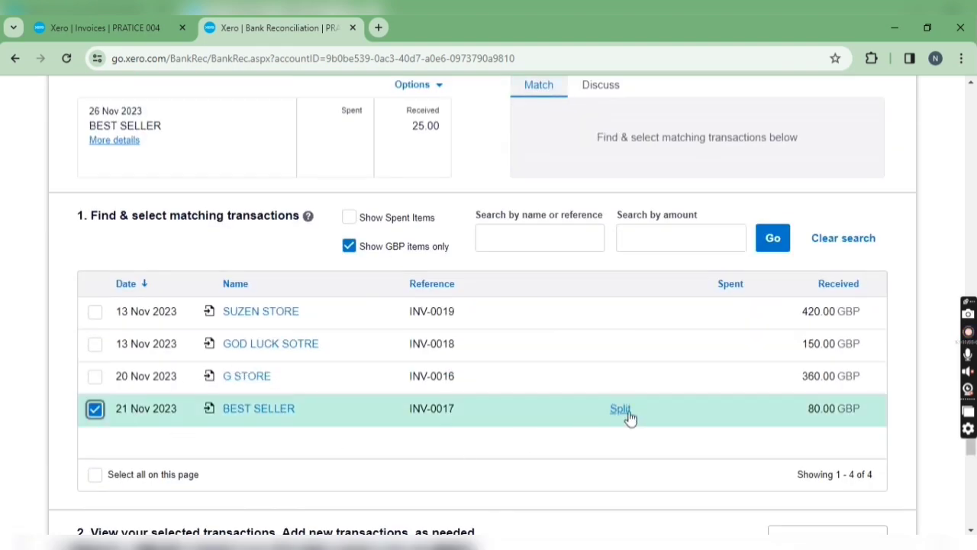
{"action": "left_click", "coordinate": [620, 409]}
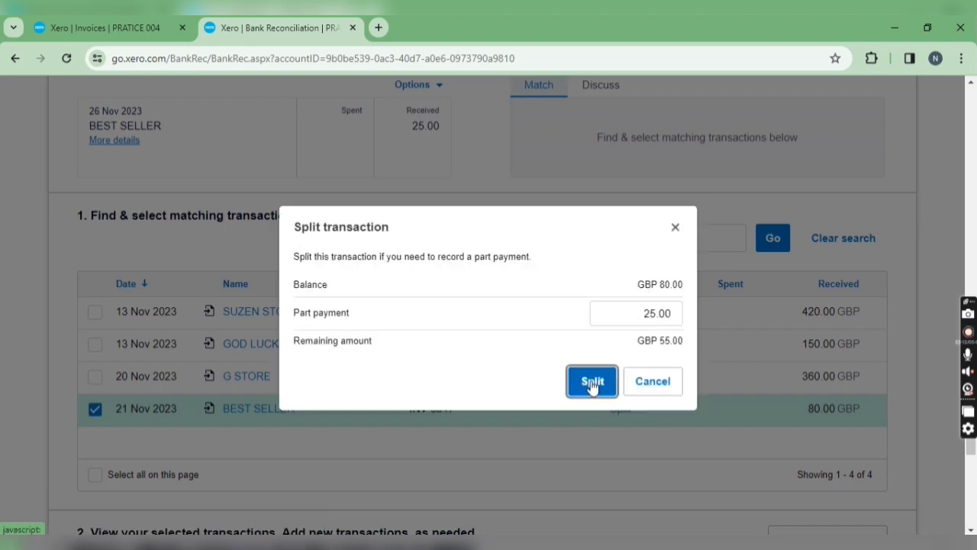
{"action": "left_click", "coordinate": [593, 382]}
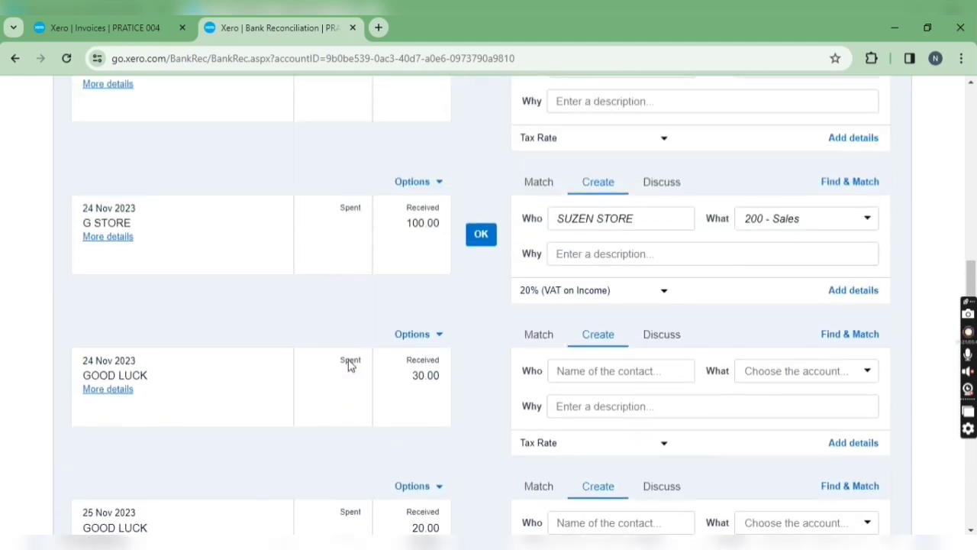
{"action": "scroll", "scroll_direction": "up", "scroll_amount": 3}
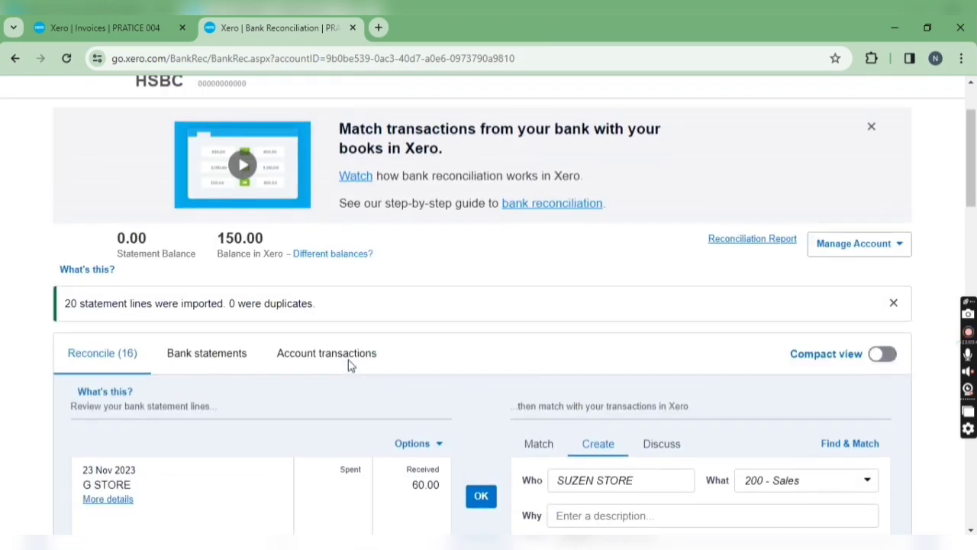
{"action": "scroll", "scroll_direction": "down", "scroll_amount": 3}
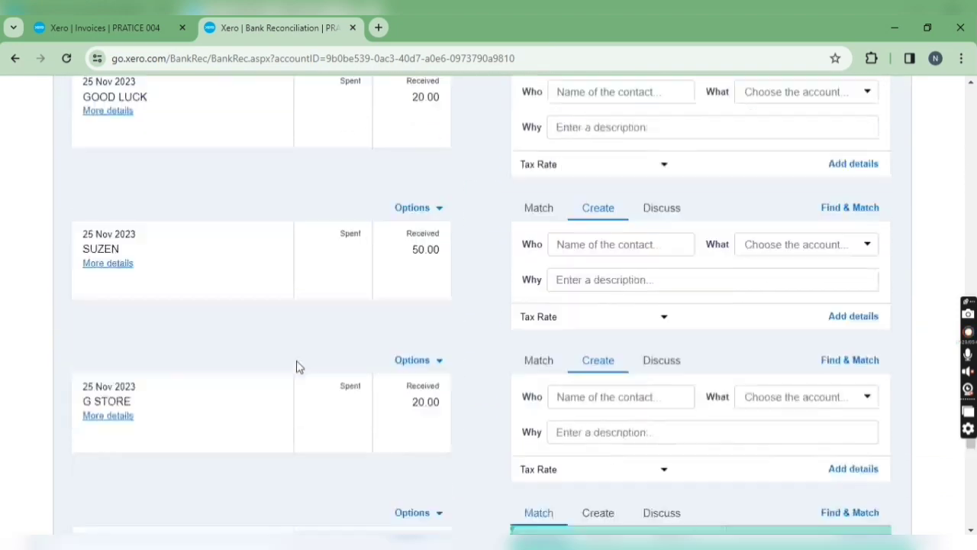
{"action": "scroll", "scroll_direction": "down", "scroll_amount": 3}
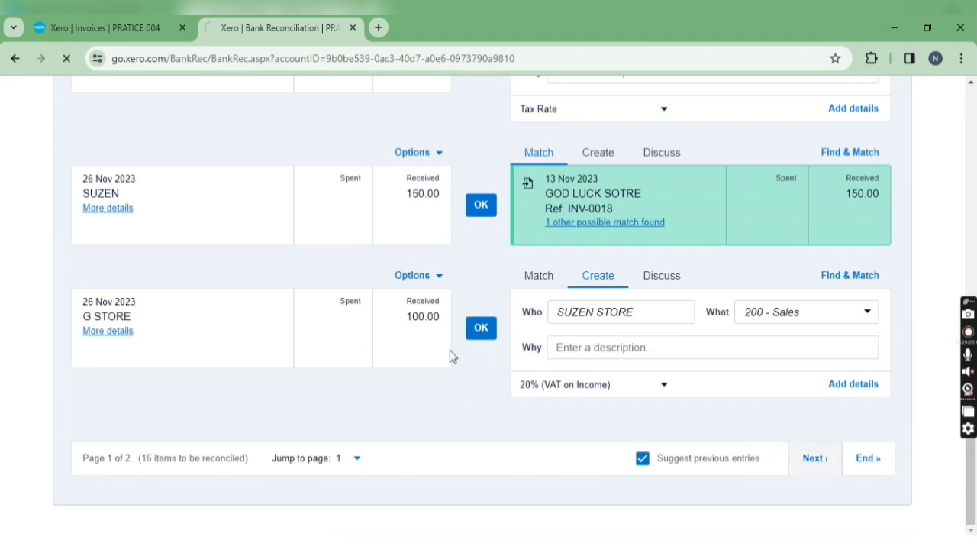
On page 2, match the 27 Nov 25.00 BEST SELLER receipt to INV-0017 as a 25.00 part payment split.
{"action": "left_click", "coordinate": [814, 459]}
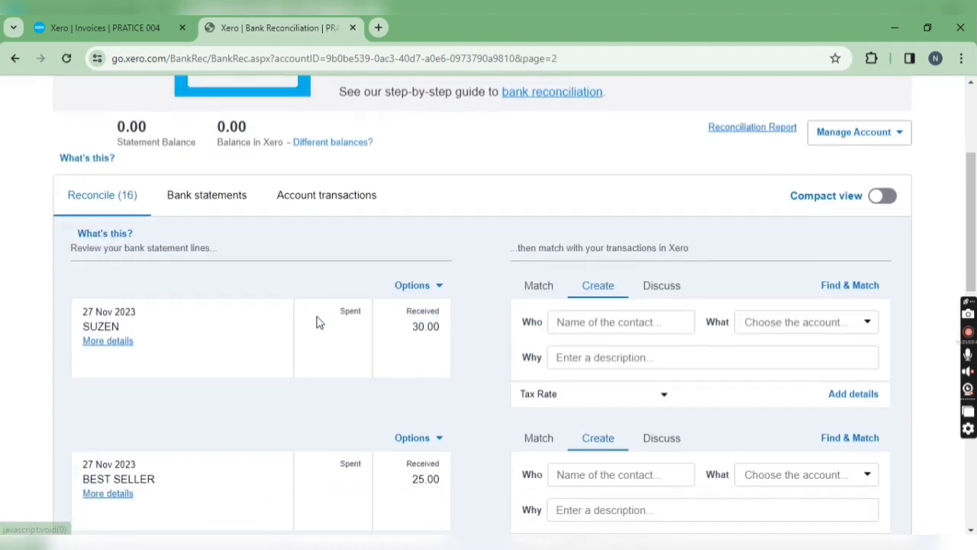
{"action": "scroll", "scroll_direction": "down", "scroll_amount": 3}
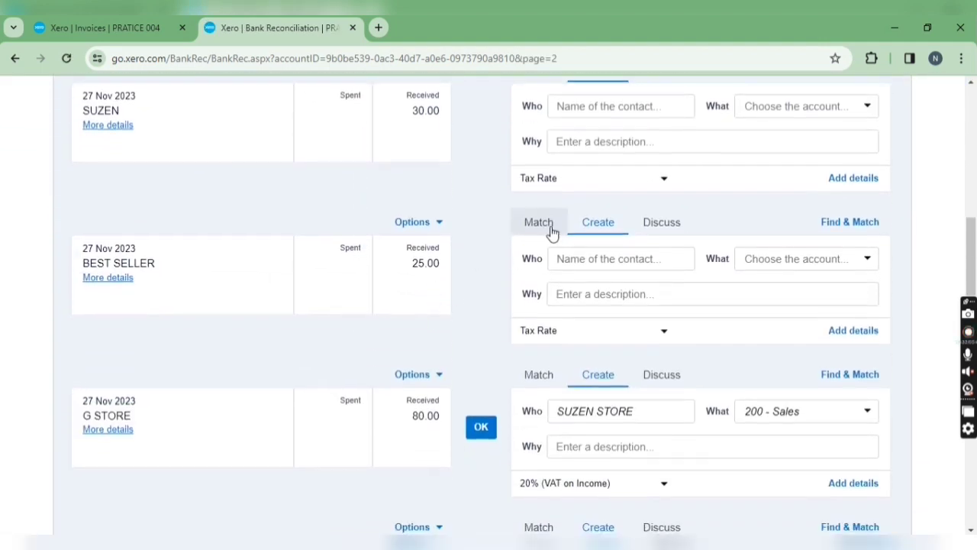
{"action": "left_click", "coordinate": [538, 223]}
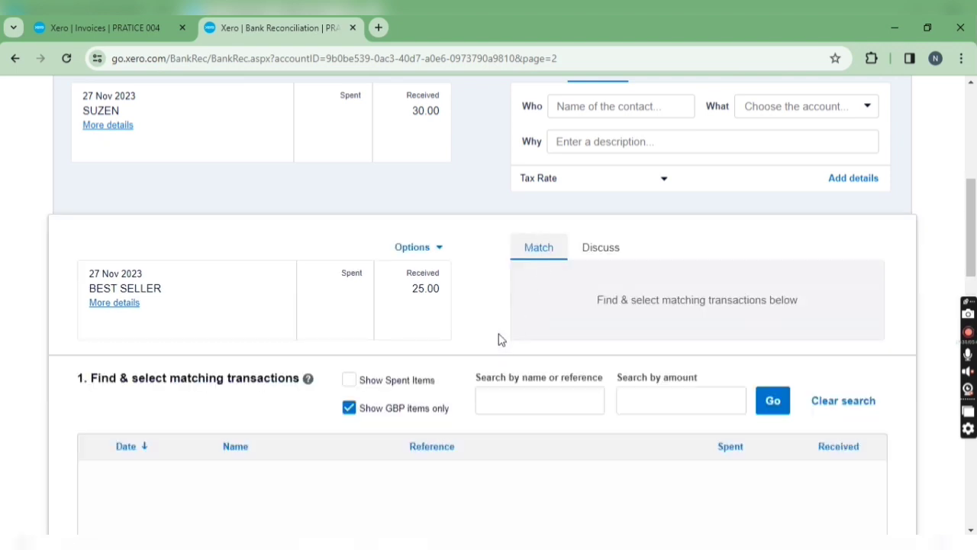
{"action": "scroll", "scroll_direction": "down", "scroll_amount": 3}
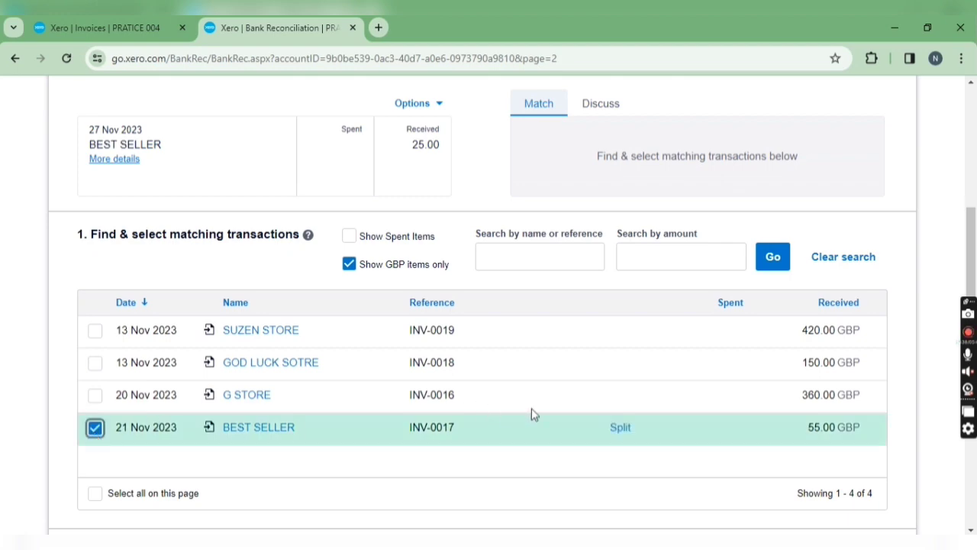
{"action": "left_click", "coordinate": [620, 427]}
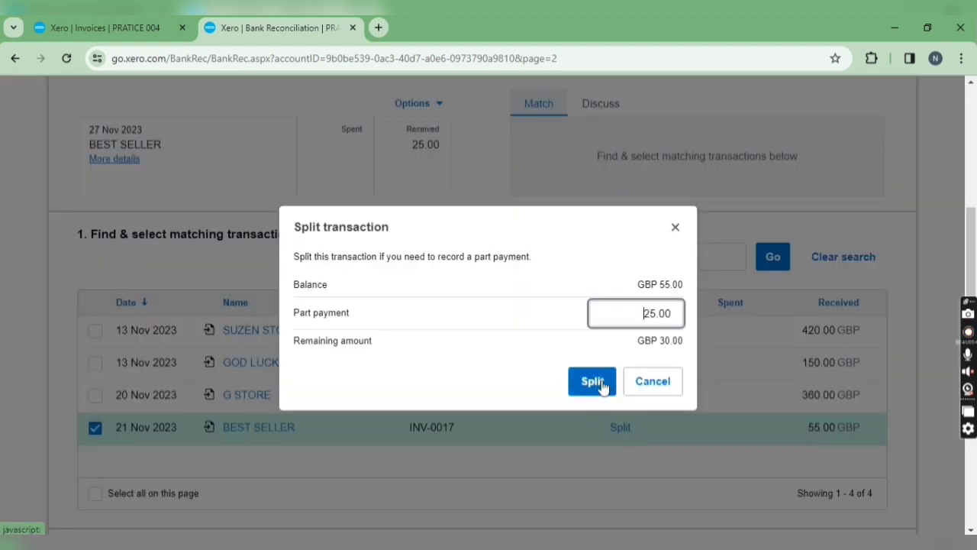
{"action": "left_click", "coordinate": [592, 382]}
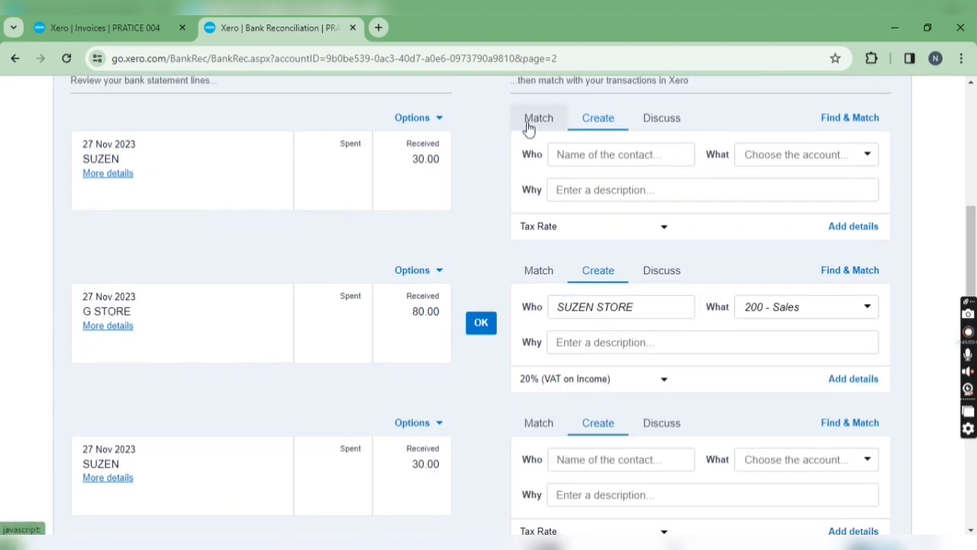
{"action": "left_click", "coordinate": [850, 116]}
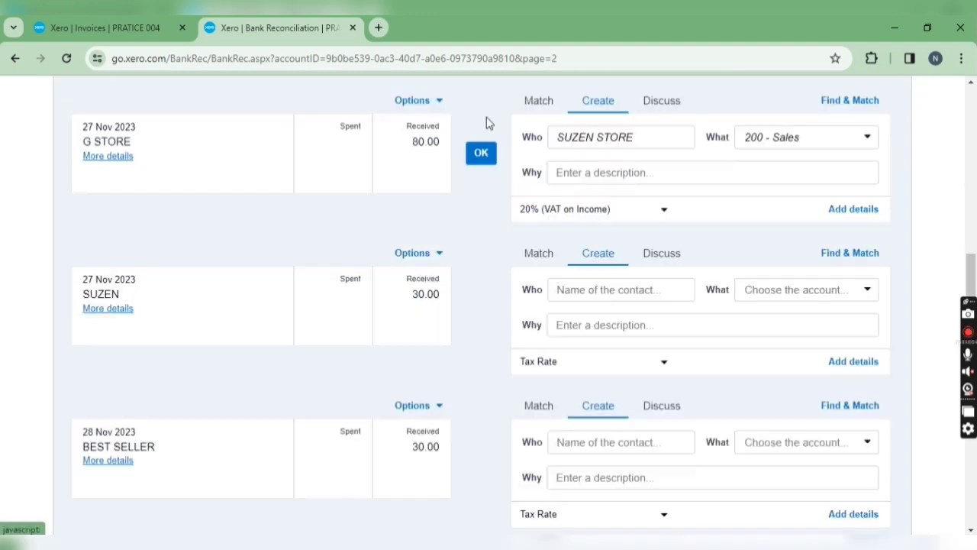
Return to the bank reconciliation screen and locate the 60.00 G STORE line.
{"action": "scroll", "scroll_direction": "up", "scroll_amount": 3}
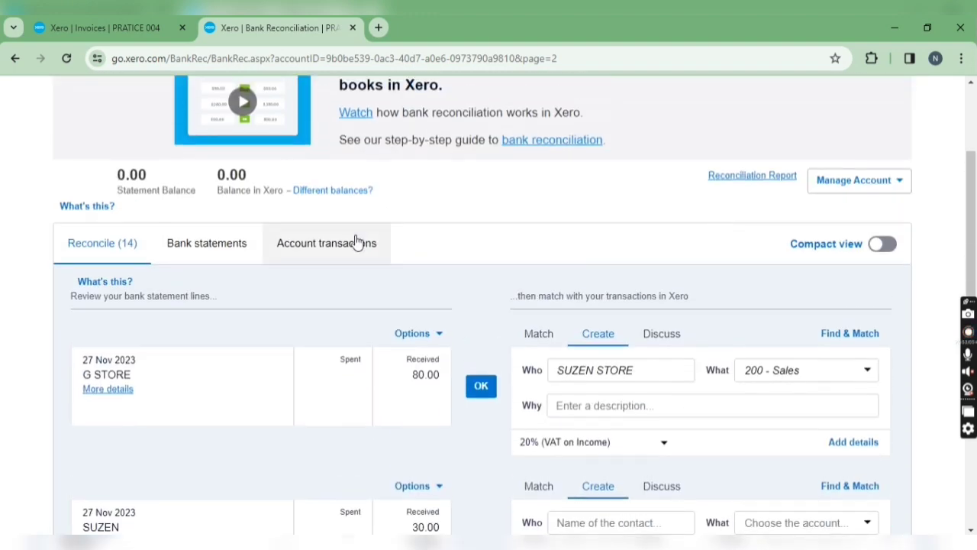
{"action": "scroll", "scroll_direction": "down", "scroll_amount": 3}
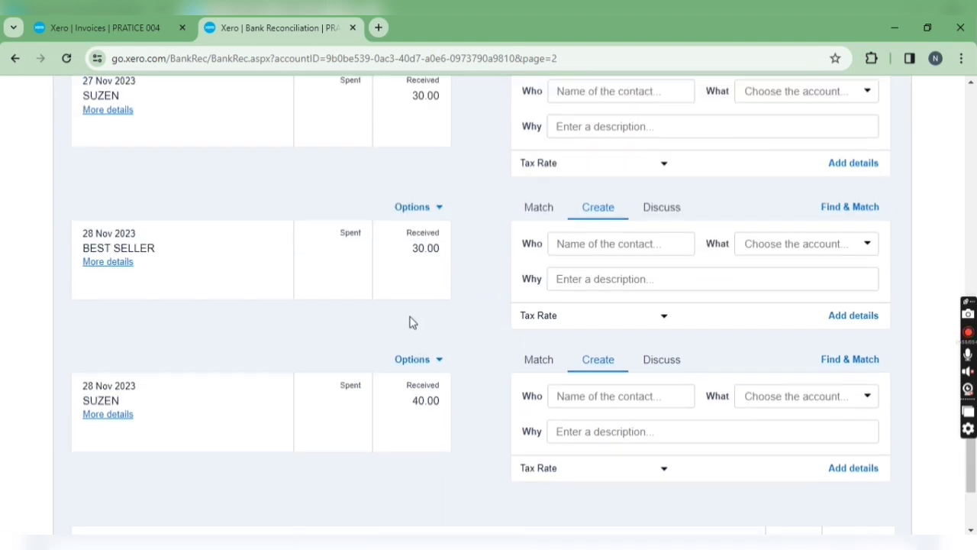
{"action": "scroll", "scroll_direction": "down", "scroll_amount": 3}
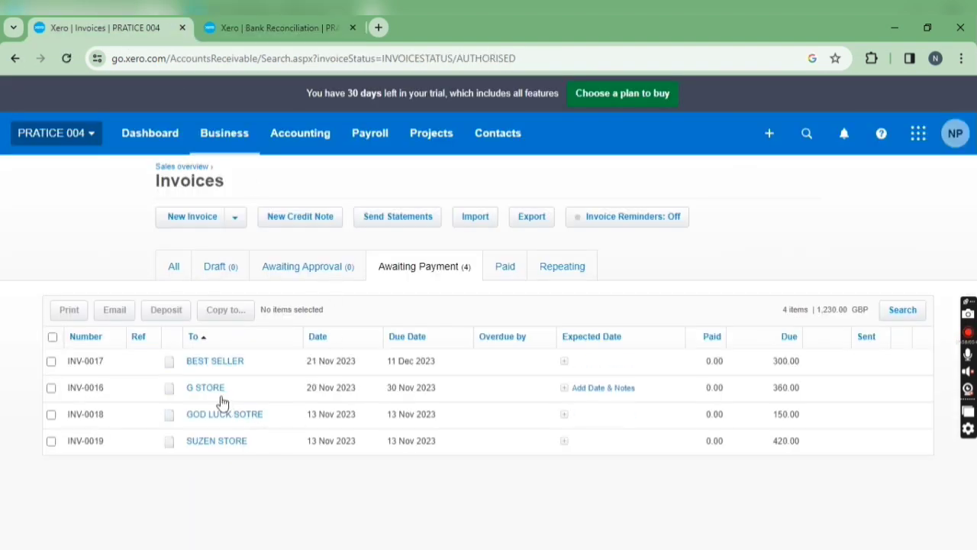
{"action": "left_click", "coordinate": [274, 27]}
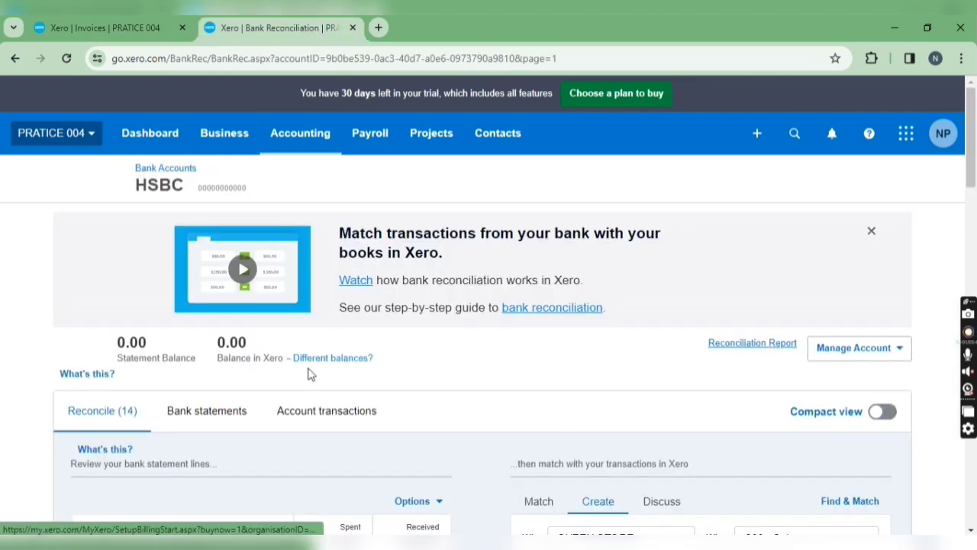
{"action": "scroll", "scroll_direction": "down", "scroll_amount": 3}
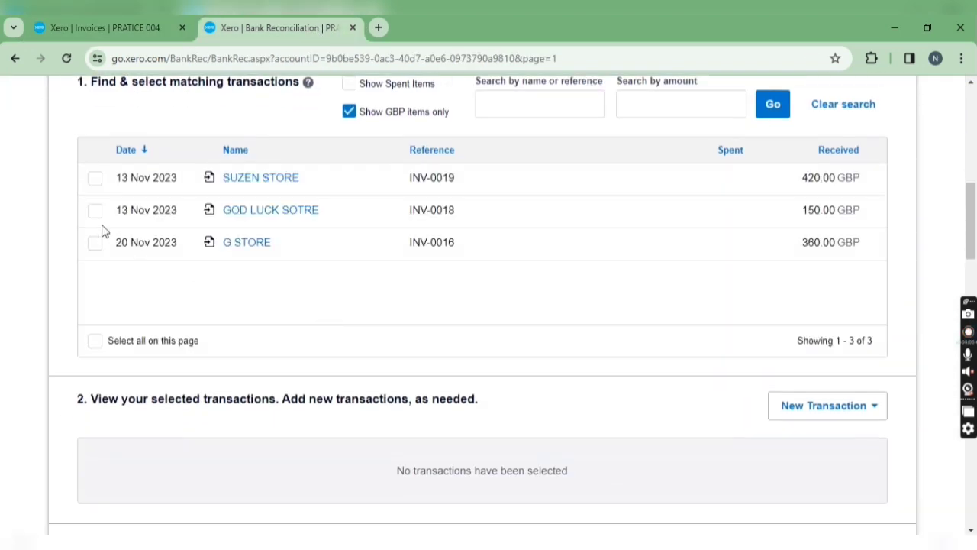
Reconcile the 60.00 G STORE receipt against INV-0016 as a 60.00 part payment split.
{"action": "left_click", "coordinate": [95, 241]}
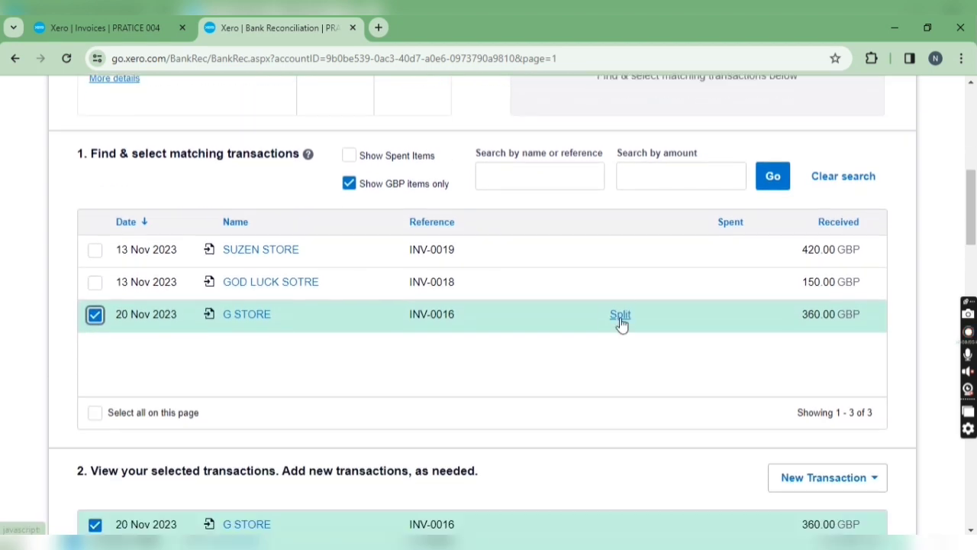
{"action": "left_click", "coordinate": [621, 314]}
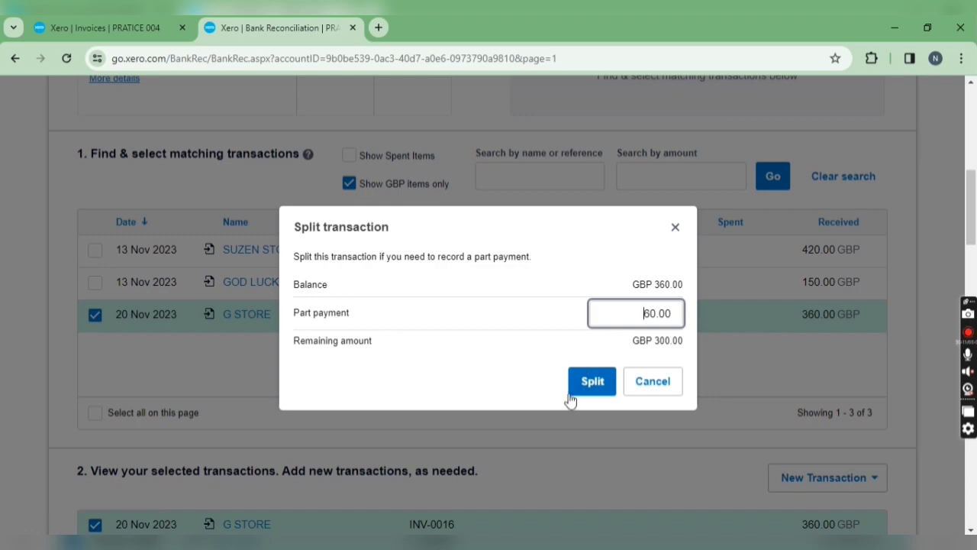
{"action": "left_click", "coordinate": [593, 382]}
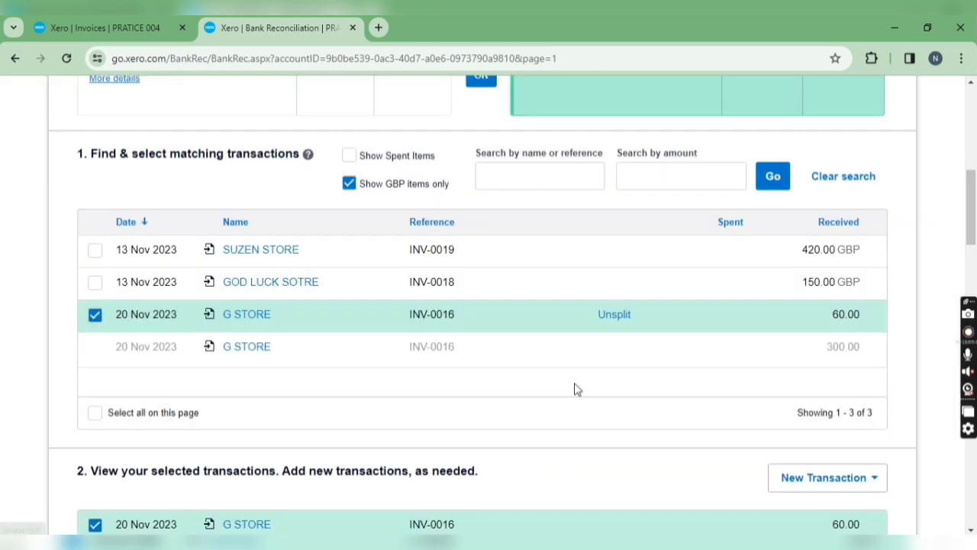
{"action": "scroll", "scroll_direction": "up", "scroll_amount": 3}
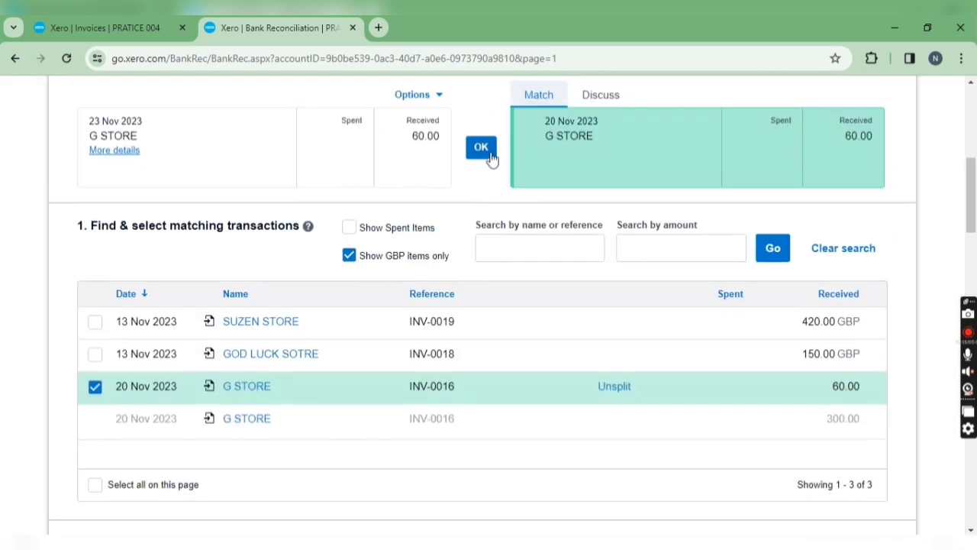
{"action": "left_click", "coordinate": [481, 146]}
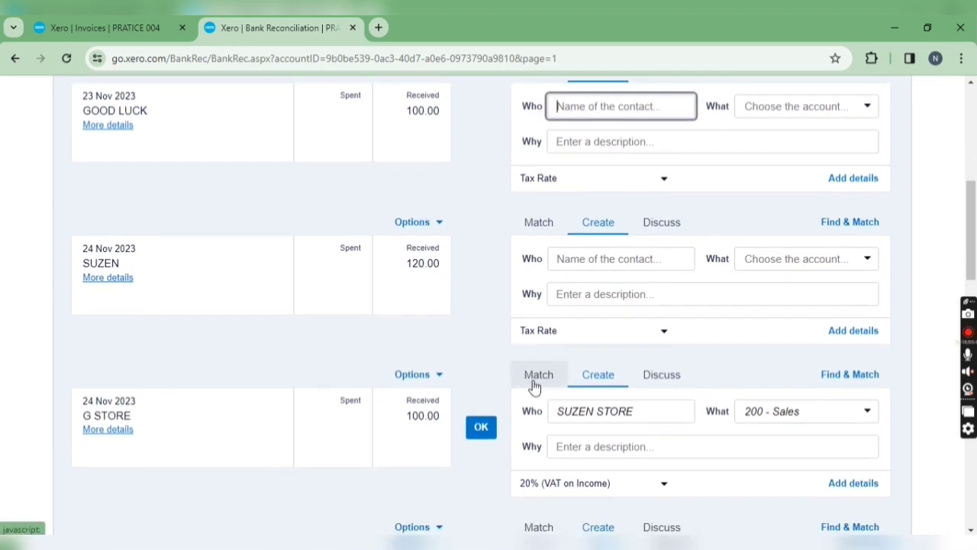
Match the 100.00 G STORE receipt to INV-0016 as a 100.00 part payment split.
{"action": "left_click", "coordinate": [537, 374]}
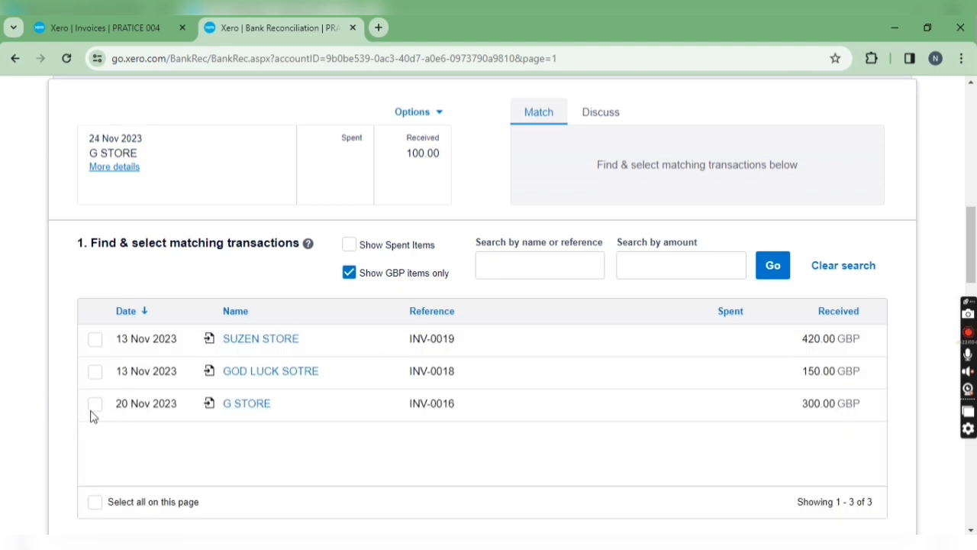
{"action": "left_click", "coordinate": [95, 403]}
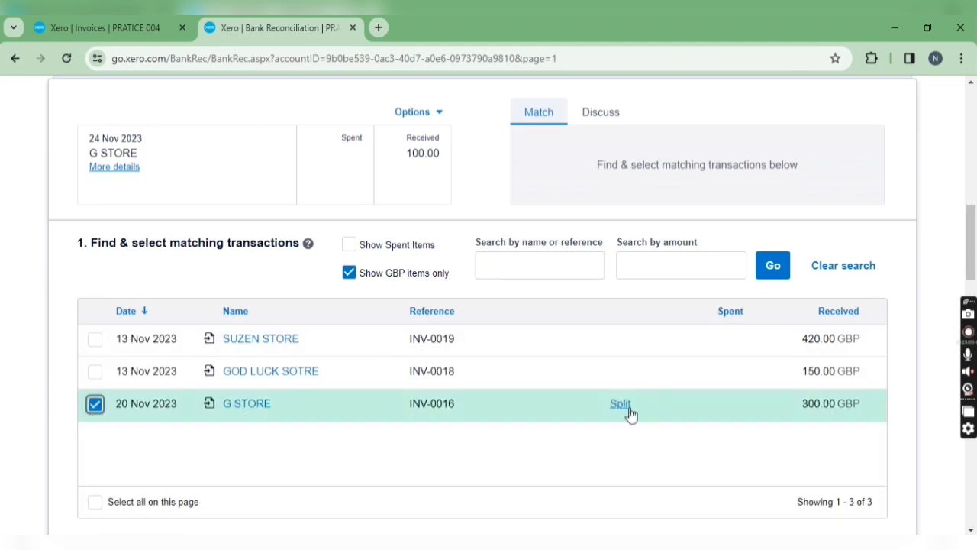
{"action": "left_click", "coordinate": [621, 403]}
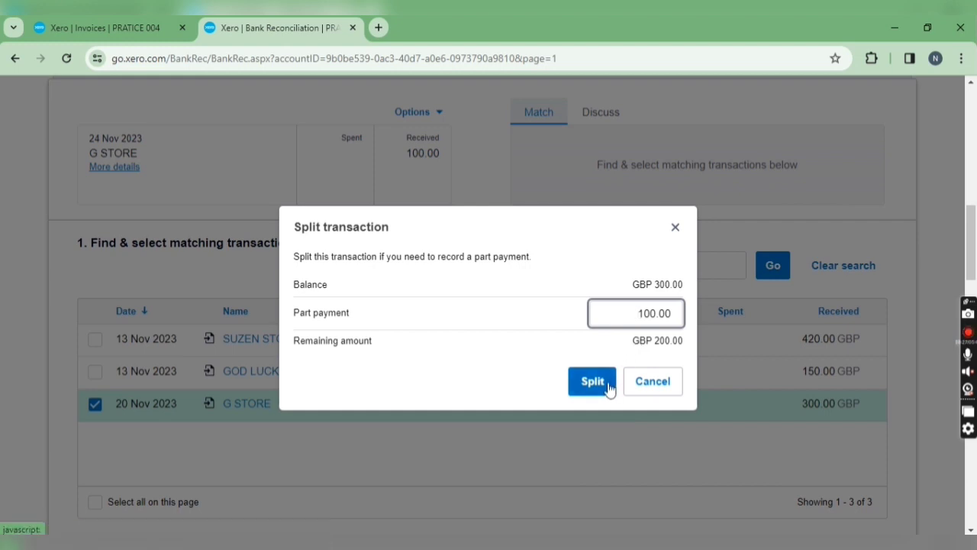
{"action": "left_click", "coordinate": [592, 382]}
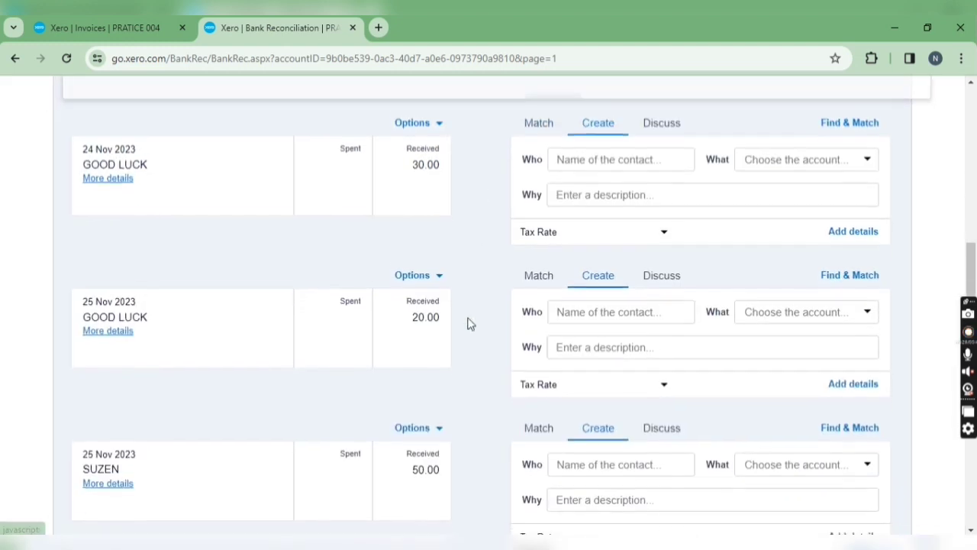
{"action": "scroll", "scroll_direction": "down", "scroll_amount": 3}
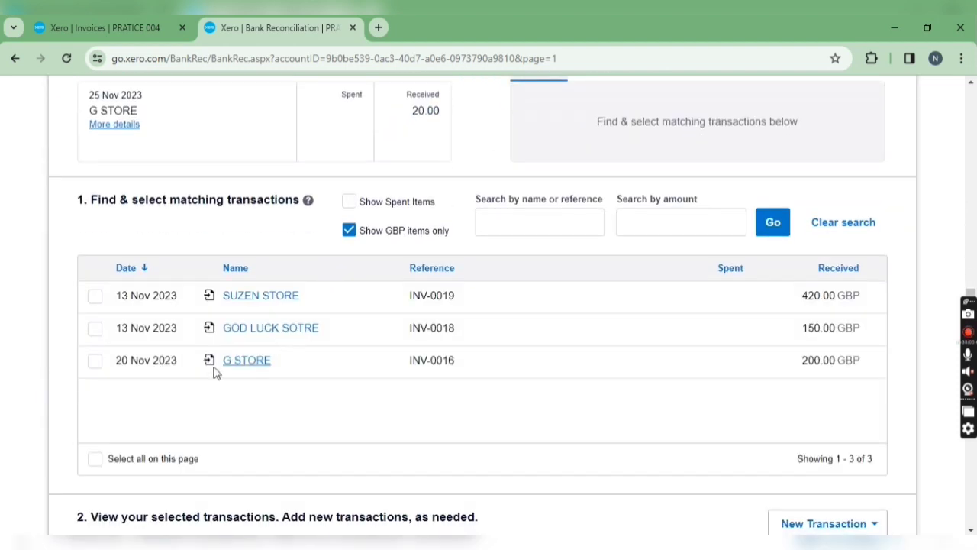
Reconcile the 20.00 G STORE receipt as a 20.00 part payment on INV-0016.
{"action": "left_click", "coordinate": [94, 360]}
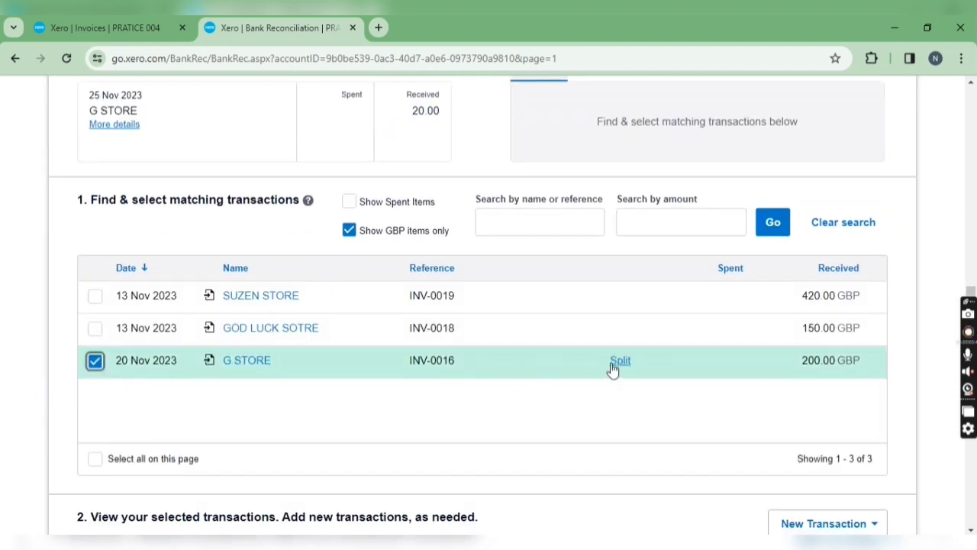
{"action": "left_click", "coordinate": [620, 361]}
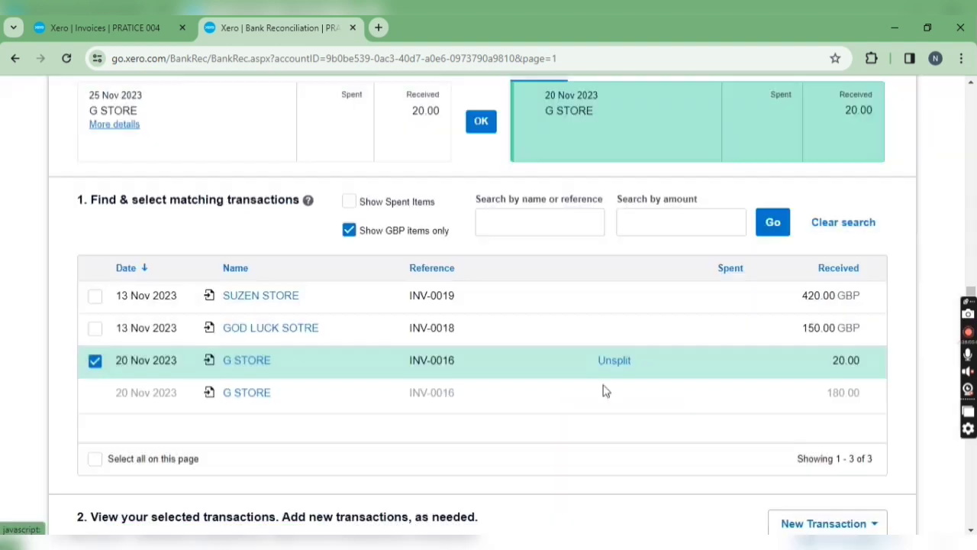
{"action": "left_click", "coordinate": [481, 122]}
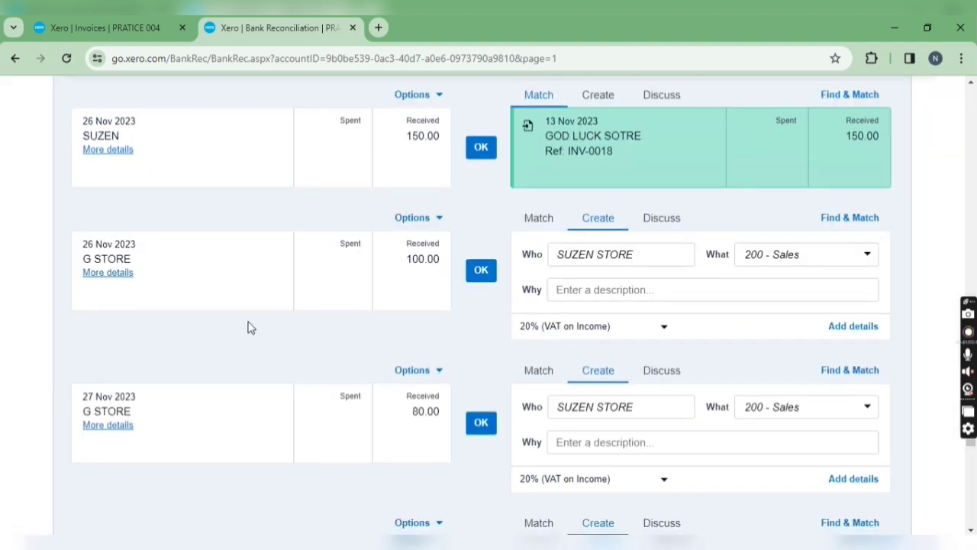
{"action": "scroll", "scroll_direction": "up", "scroll_amount": 3}
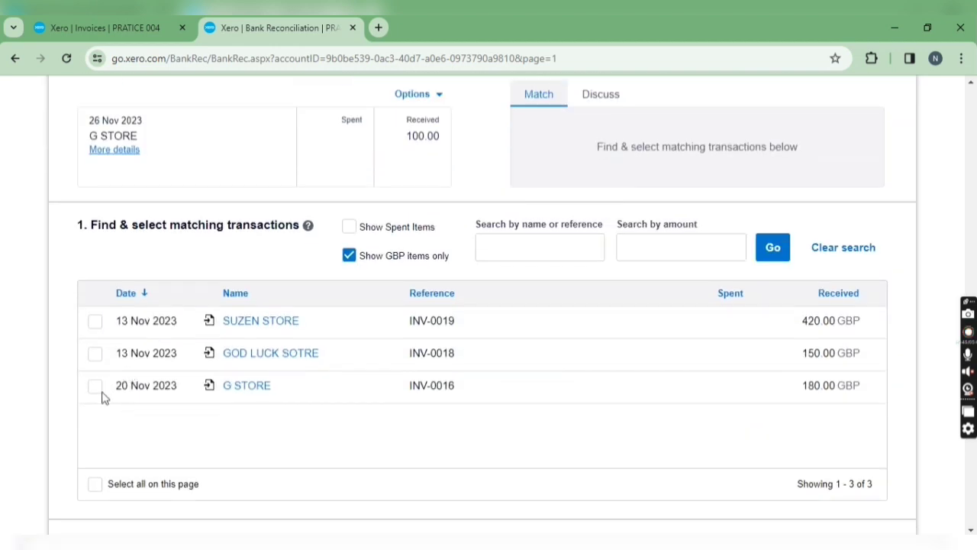
Reconcile the 26 Nov 100.00 G STORE receipt as a part payment on INV-0016, leaving 80.00.
{"action": "left_click", "coordinate": [95, 385]}
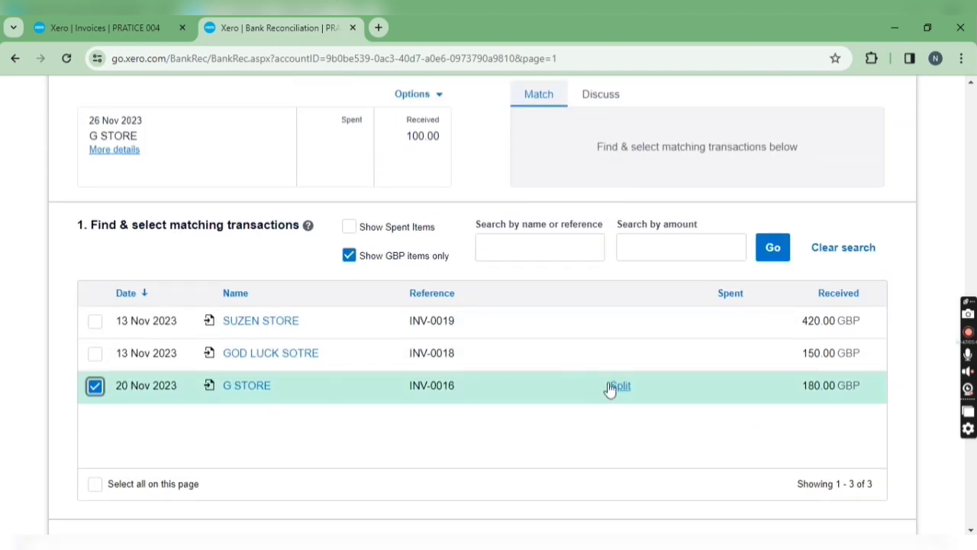
{"action": "left_click", "coordinate": [617, 385]}
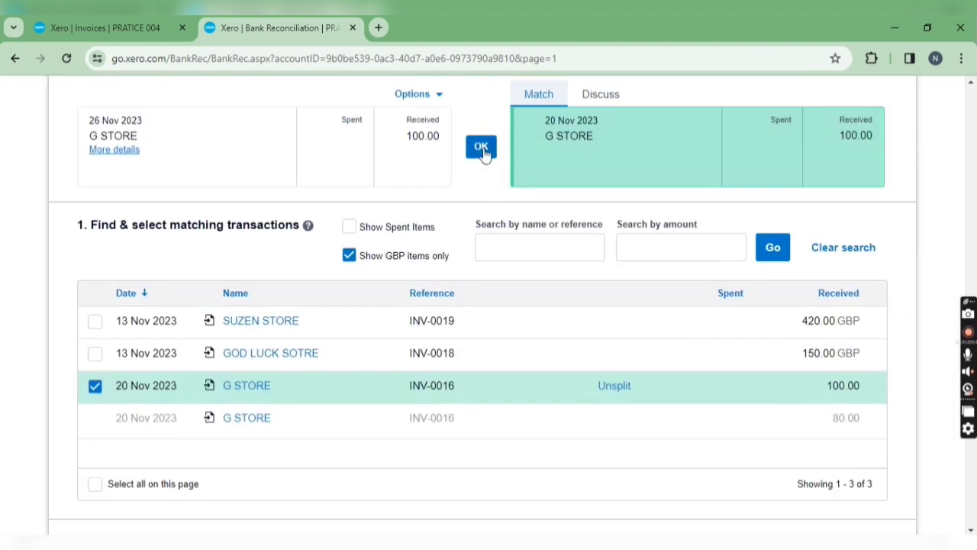
{"action": "left_click", "coordinate": [482, 147]}
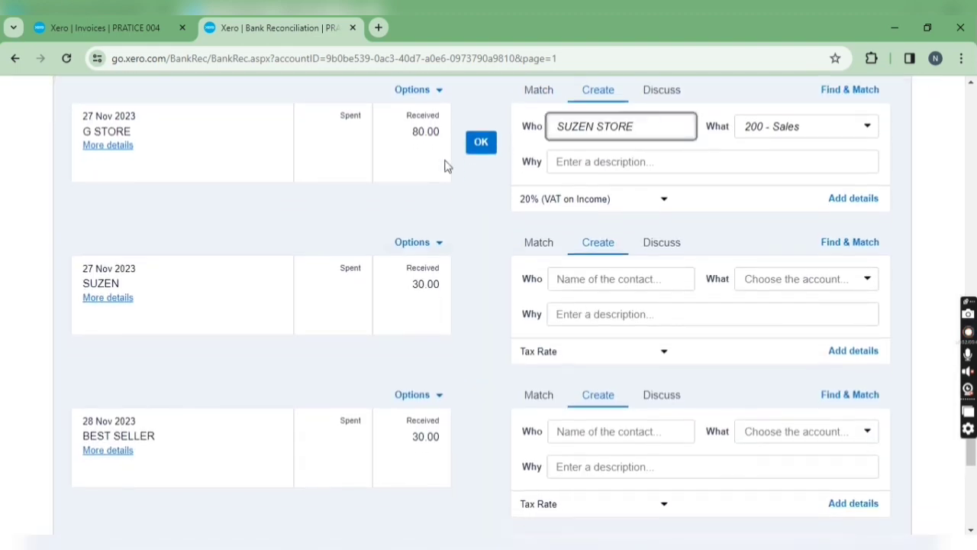
{"action": "left_click", "coordinate": [537, 88]}
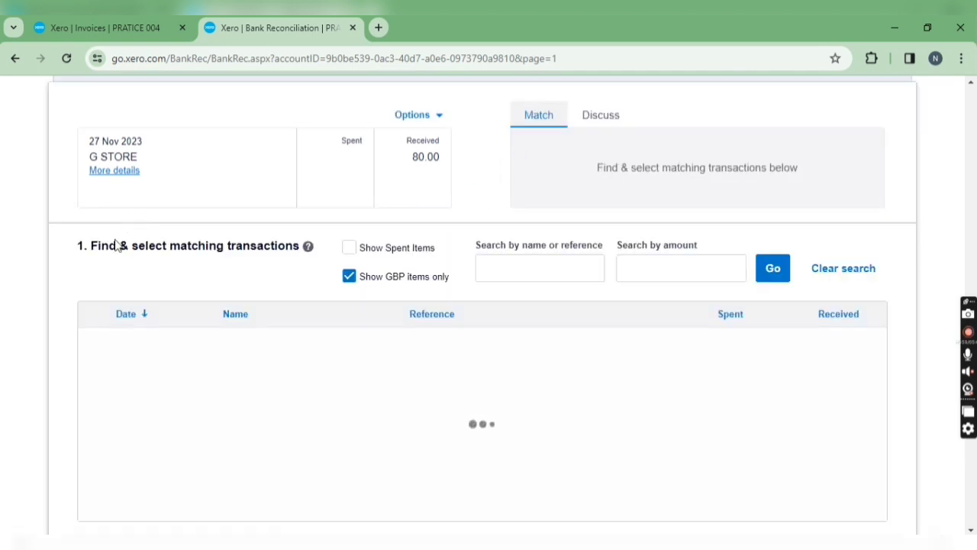
{"action": "left_click", "coordinate": [95, 406]}
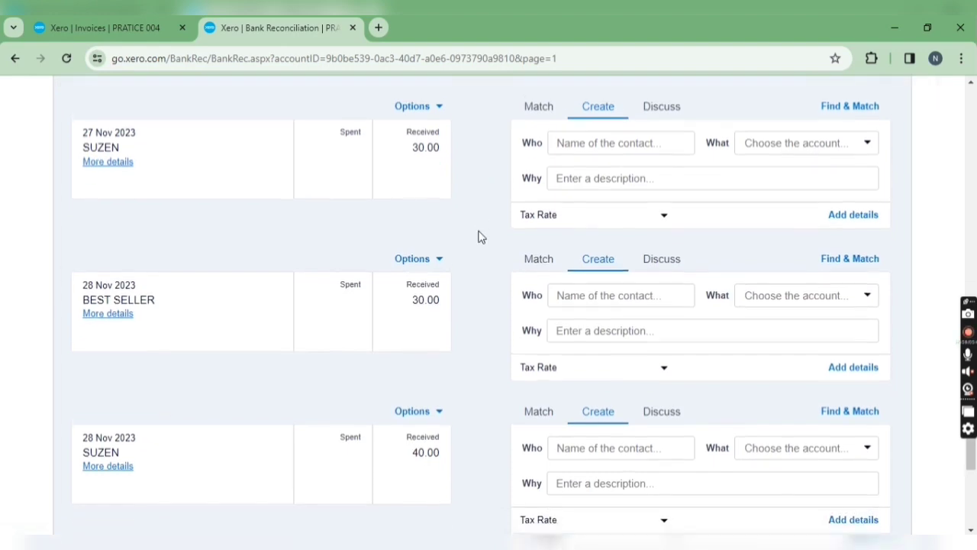
{"action": "scroll", "scroll_direction": "up", "scroll_amount": 3}
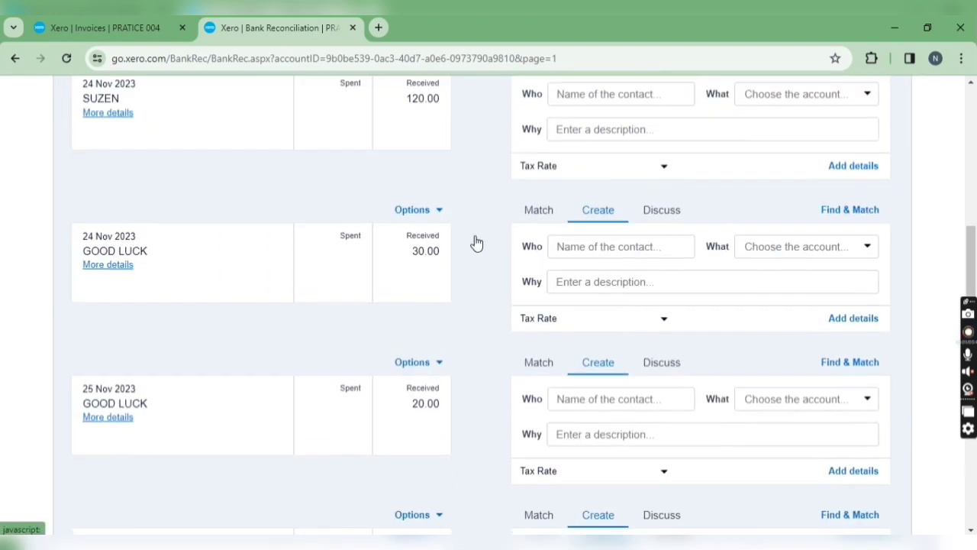
{"action": "scroll", "scroll_direction": "up", "scroll_amount": 3}
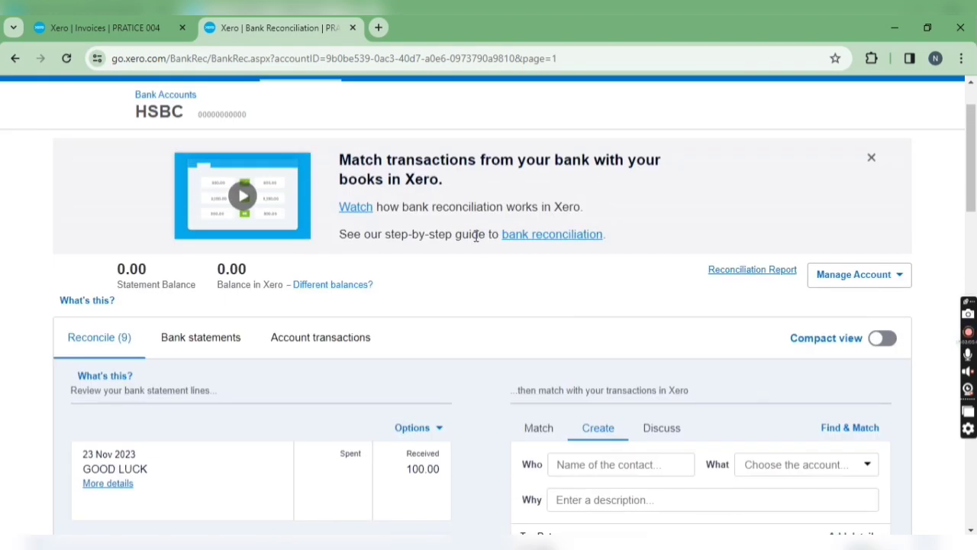
{"action": "scroll", "scroll_direction": "down", "scroll_amount": 3}
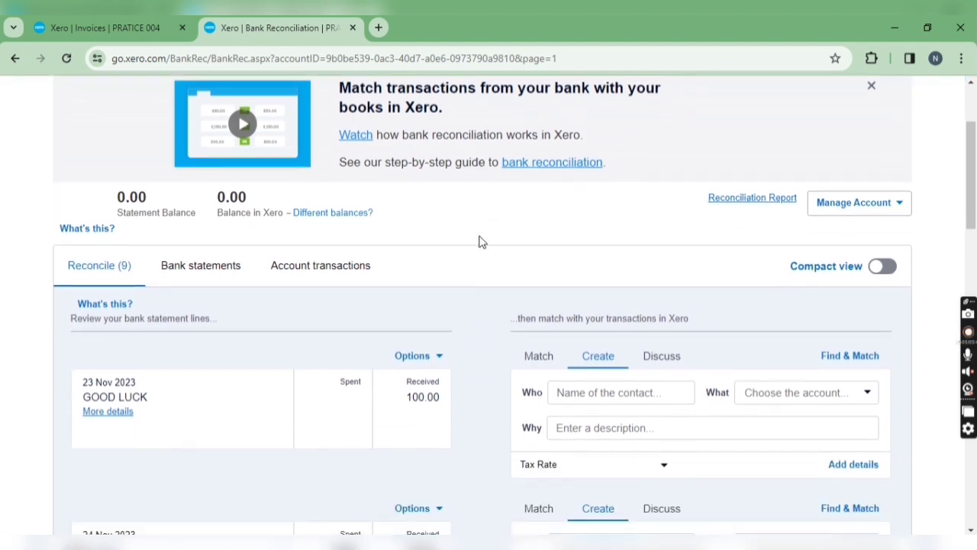
{"action": "scroll", "scroll_direction": "down", "scroll_amount": 3}
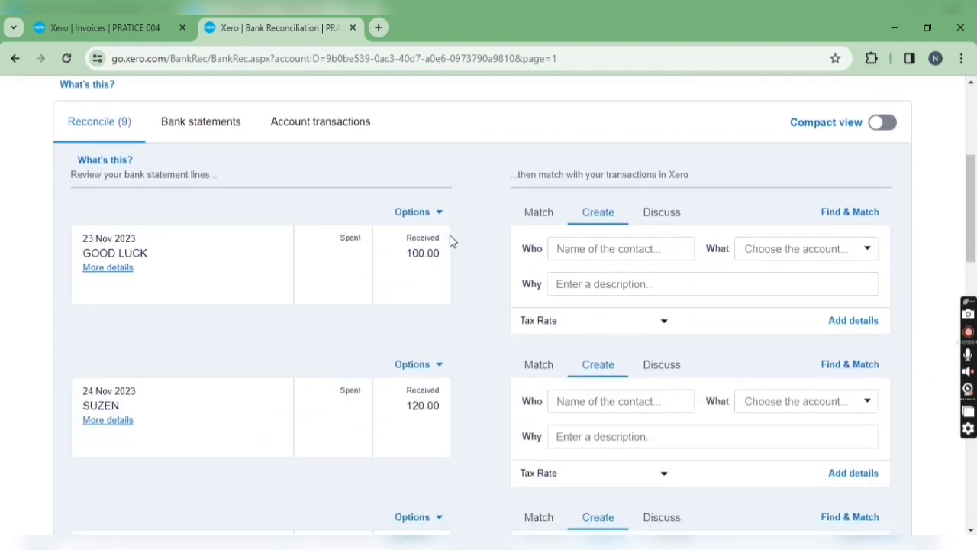
{"action": "scroll", "scroll_direction": "down", "scroll_amount": 3}
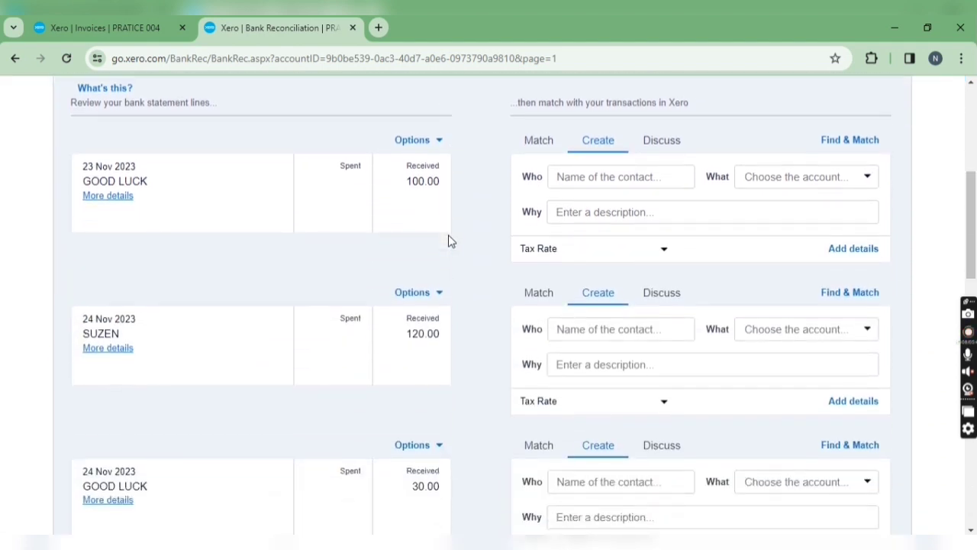
{"action": "scroll", "scroll_direction": "up", "scroll_amount": 3}
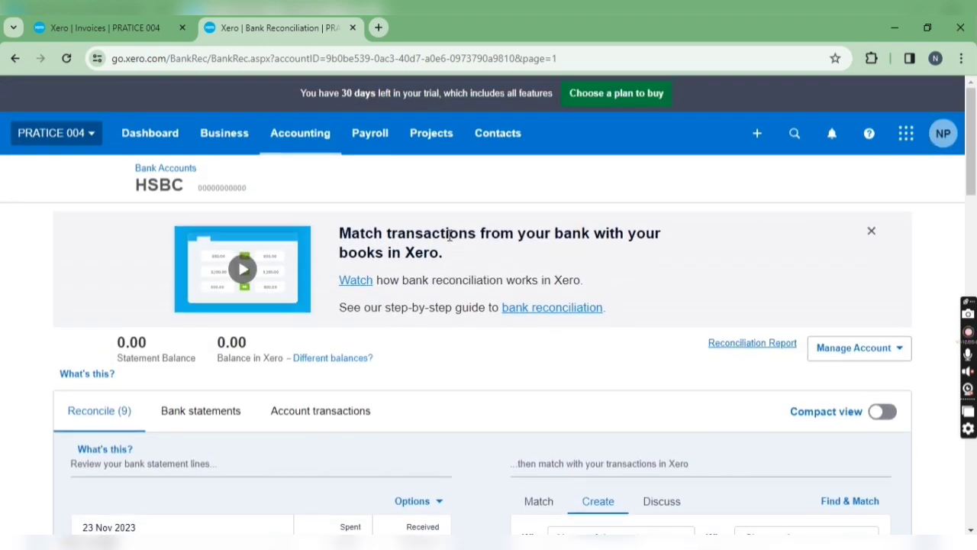
{"action": "mouse_move", "coordinate": [449, 199]}
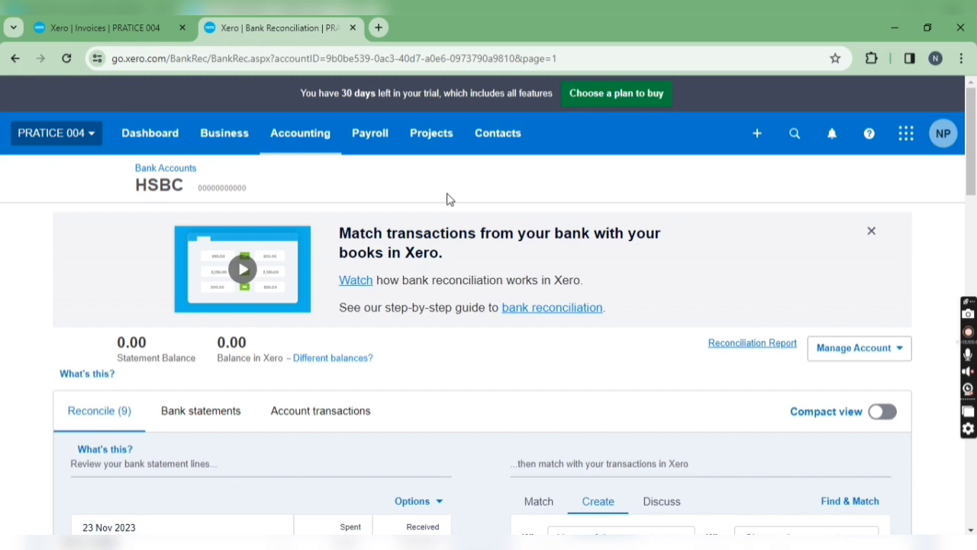
{"action": "mouse_move", "coordinate": [531, 199]}
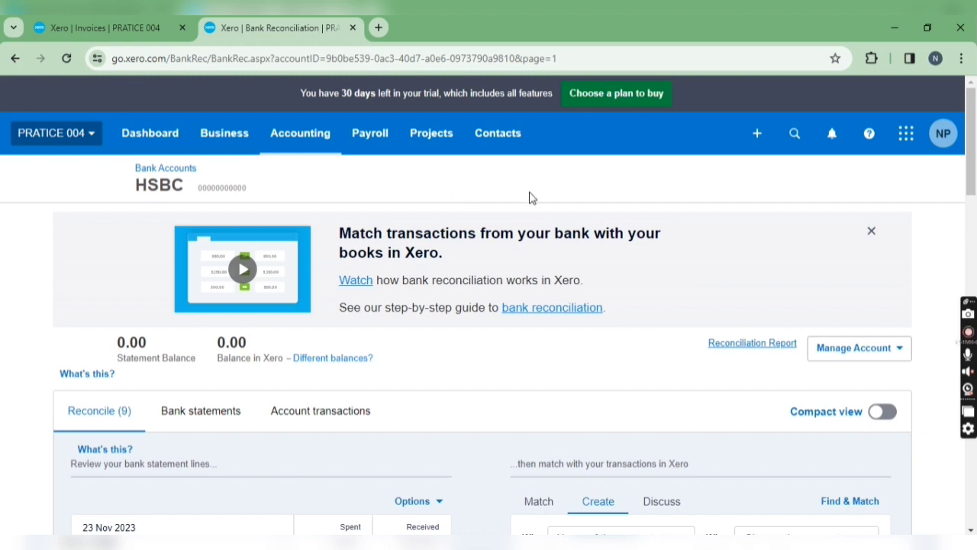